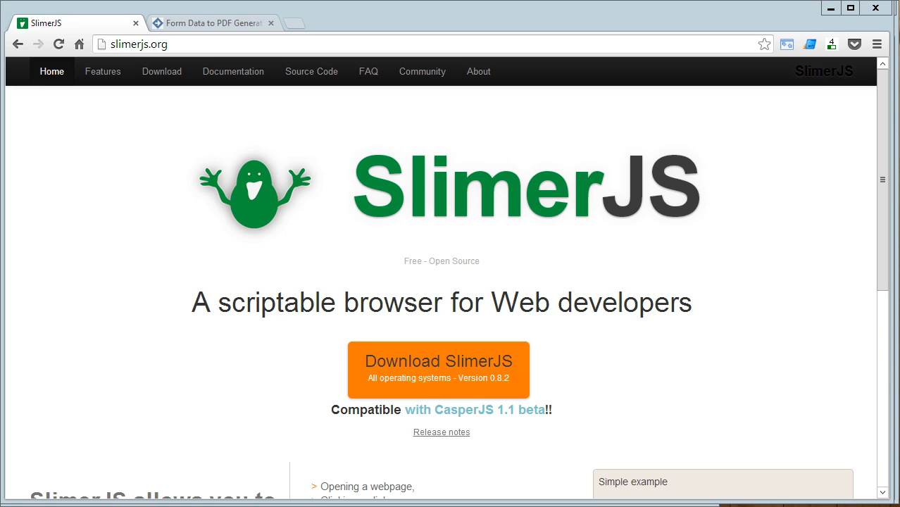
mouse_move(741, 422)
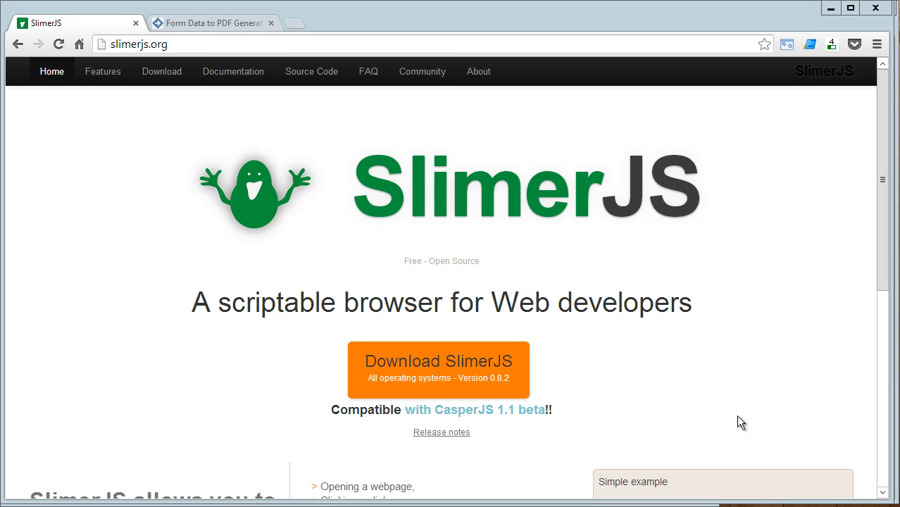
mouse_move(210, 40)
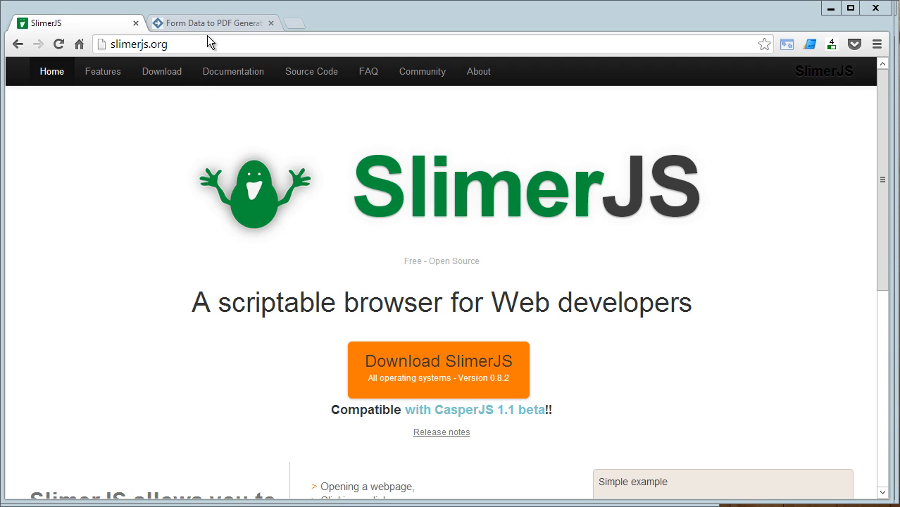
Submit the Form Data to PDF demo form so Chrome displays the generated PDF
left_click(211, 22)
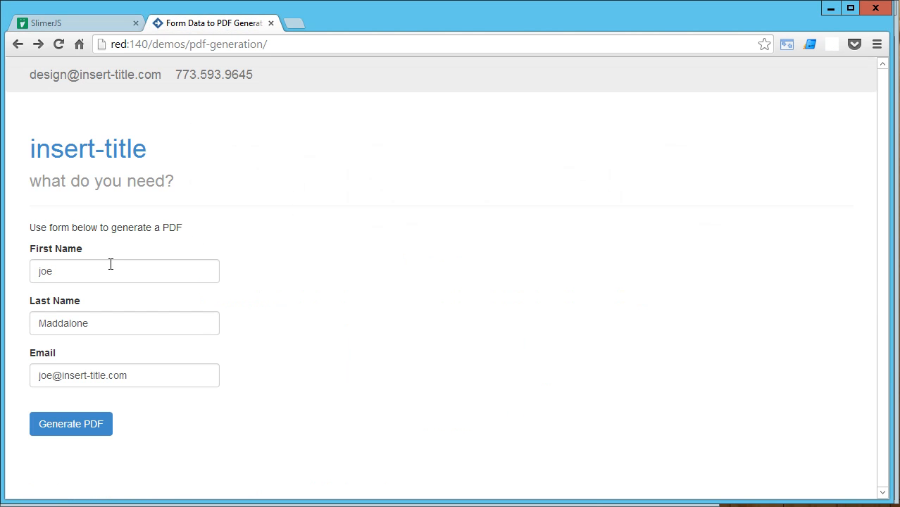
left_click(124, 270)
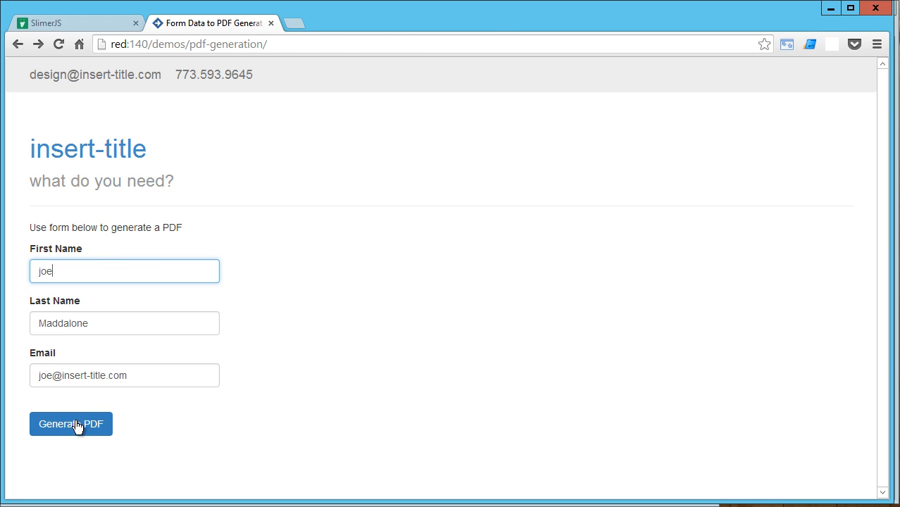
left_click(70, 423)
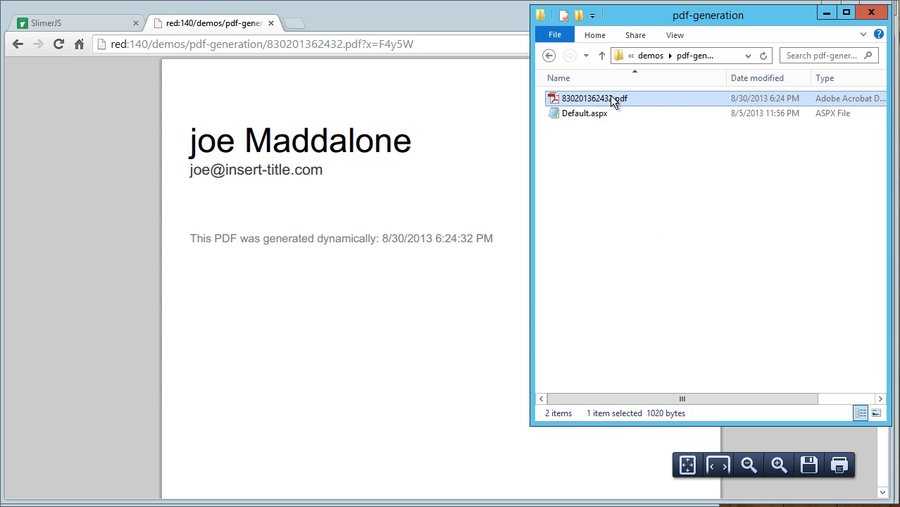
Review the form-filling lines of local.js, then bring the PowerShell console forward
key("Delete")
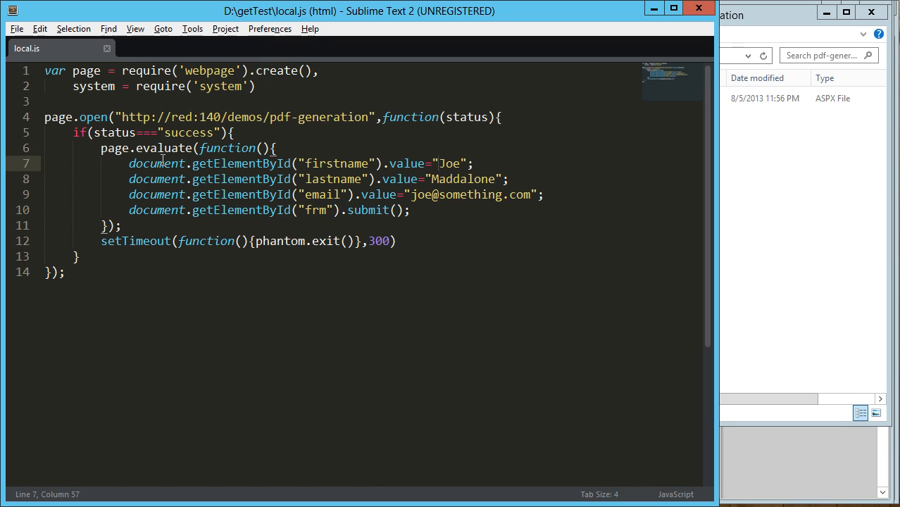
left_click(438, 163)
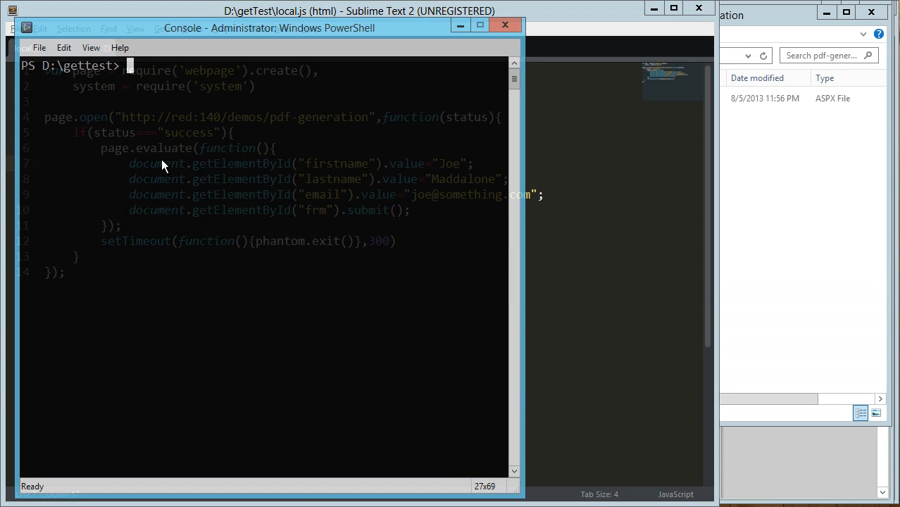
Run phantomjs local.js from PowerShell and check the new PDF in the demo folder
type("phnatom")
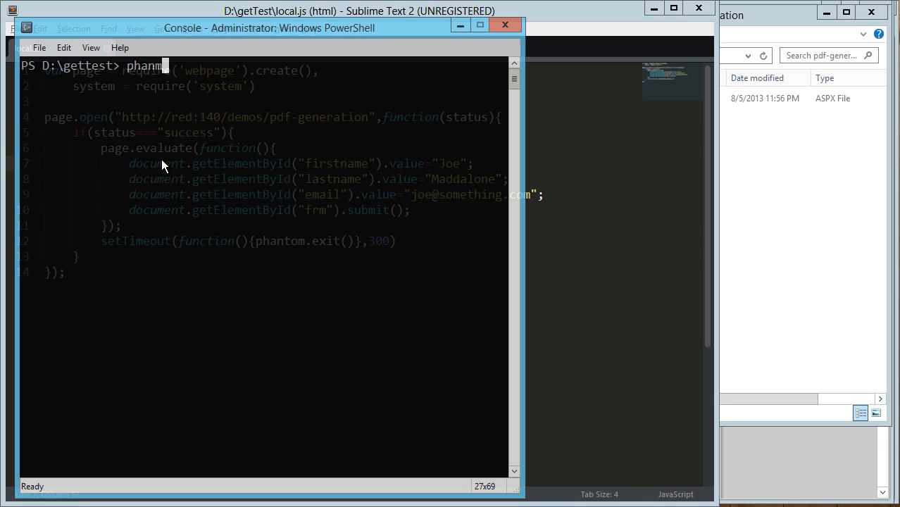
type("mjs")
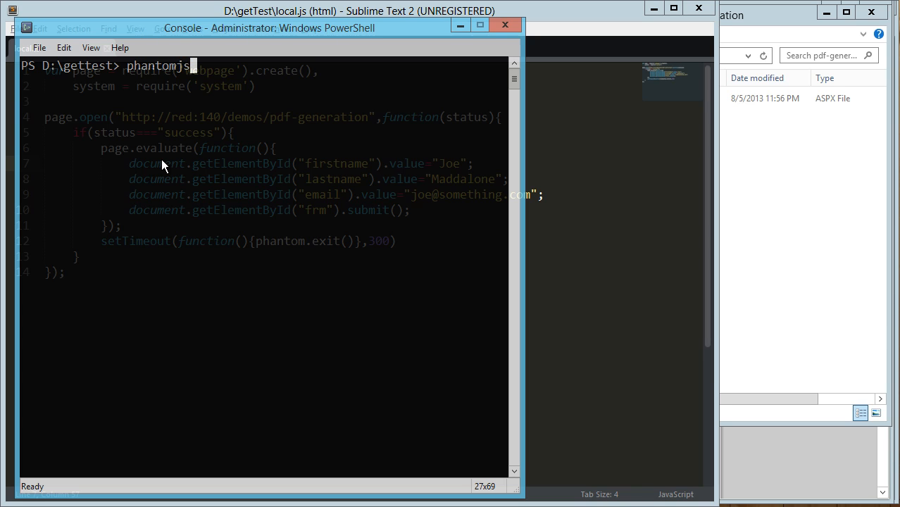
type("local.js")
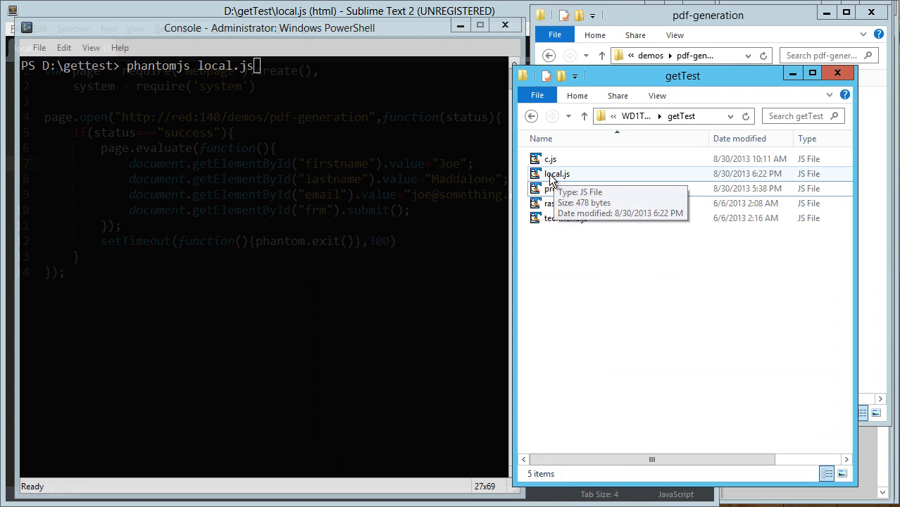
left_click(557, 174)
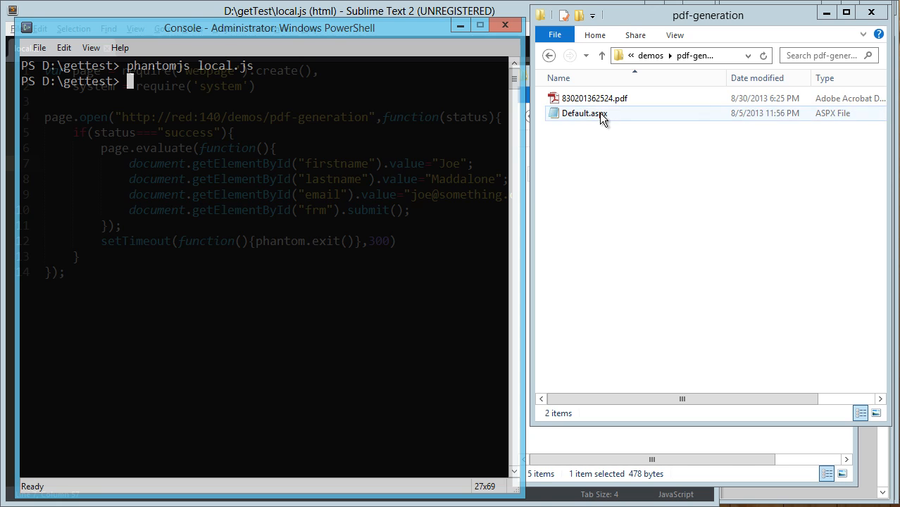
Permanently delete the generated PDF, leaving only Default.aspx in pdf-generation
left_click(594, 98)
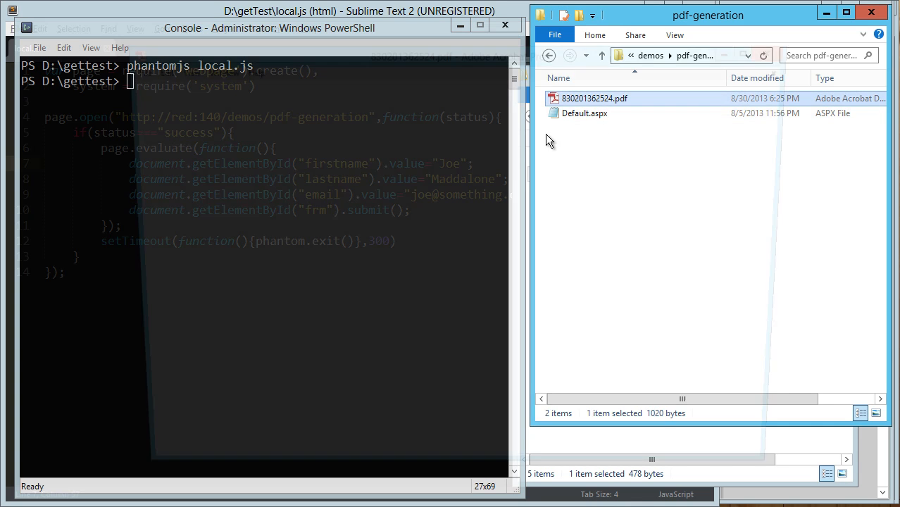
double_click(594, 99)
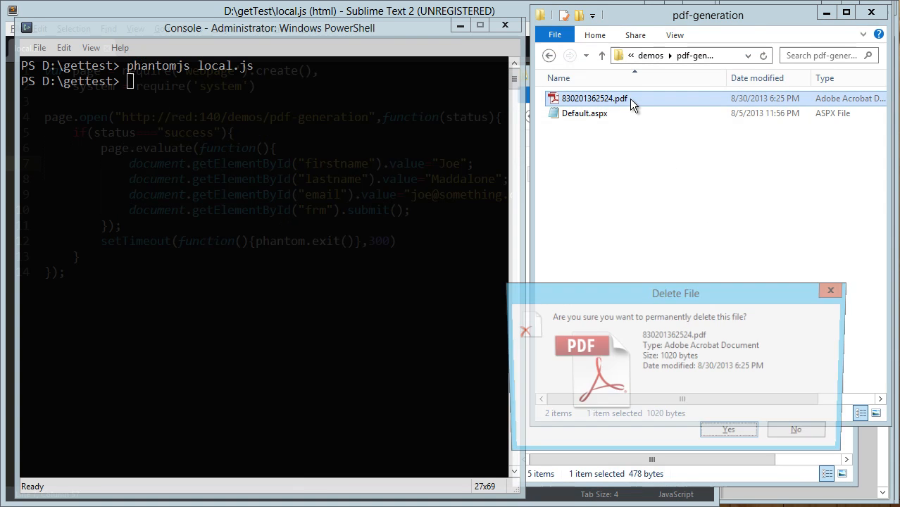
left_click(728, 429)
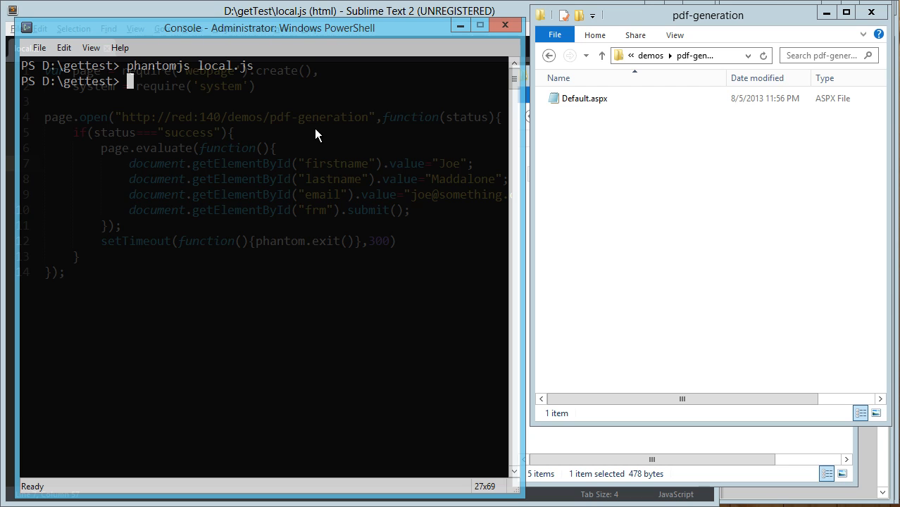
Run slimerjs local.js from PowerShell to generate a fresh PDF
type("slimerjs")
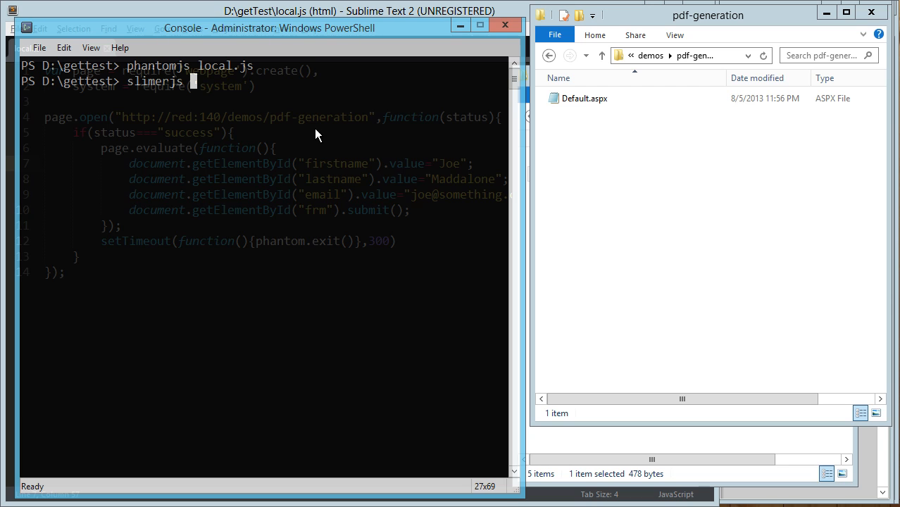
type("local.js")
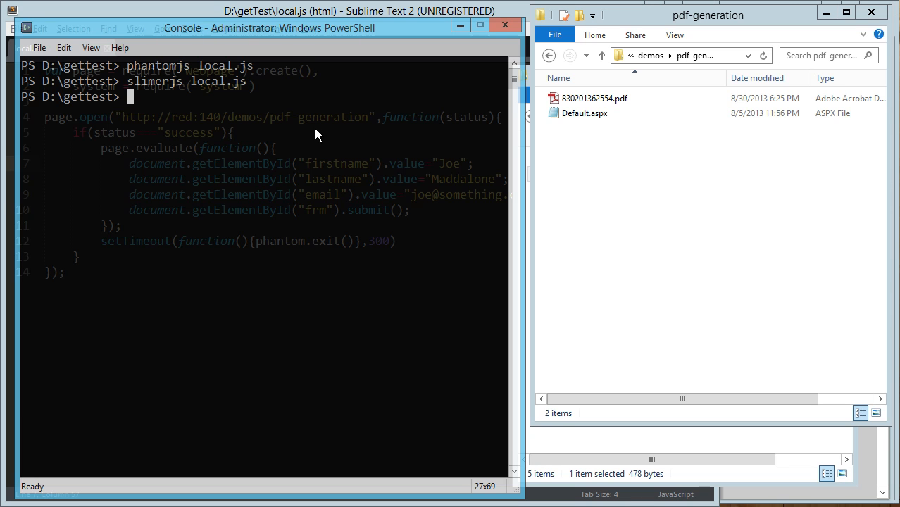
mouse_move(648, 206)
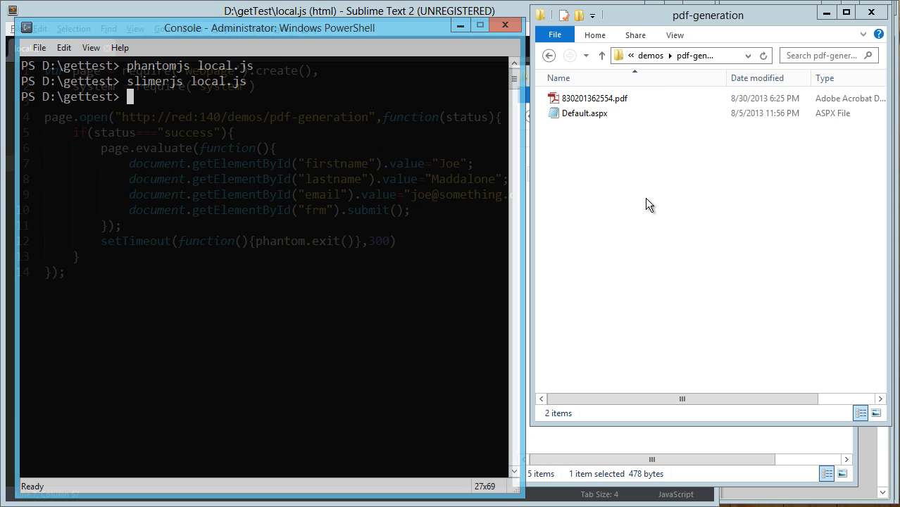
mouse_move(661, 195)
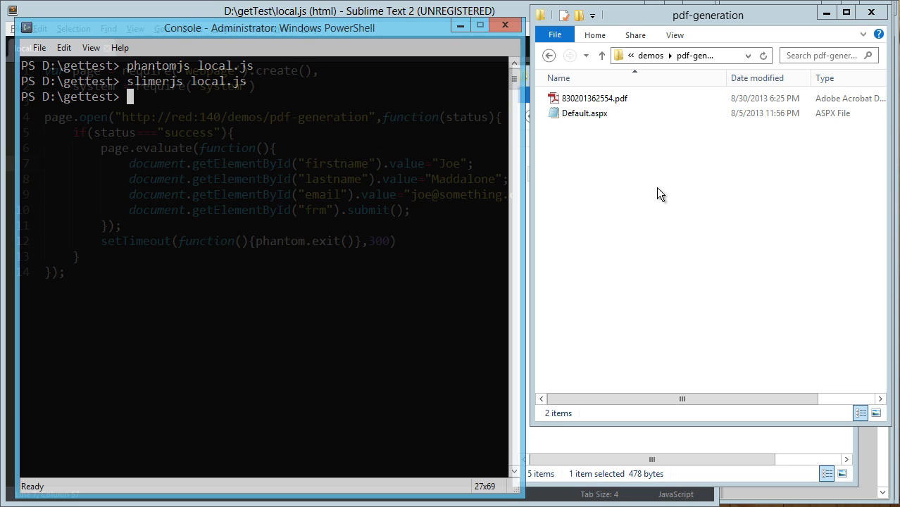
mouse_move(614, 113)
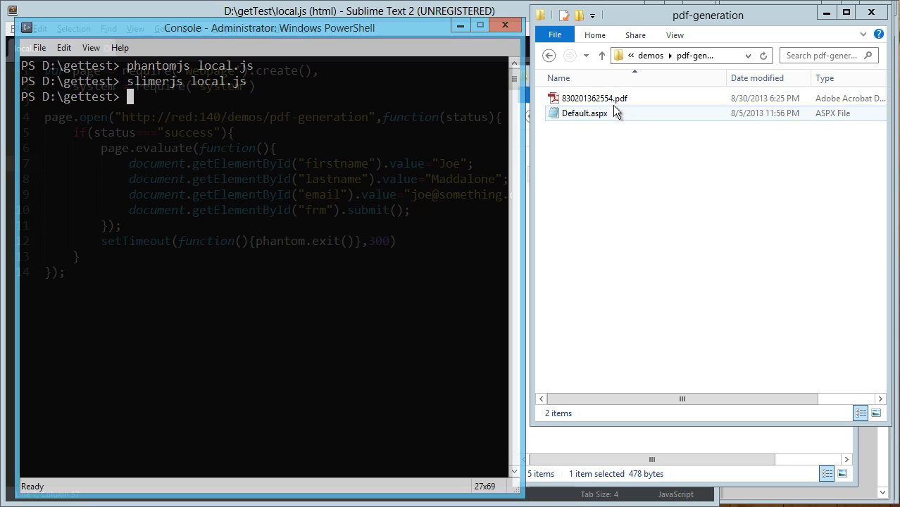
View the SlimerJS-generated PDF in Acrobat Pro, then return to Sublime Text
double_click(594, 98)
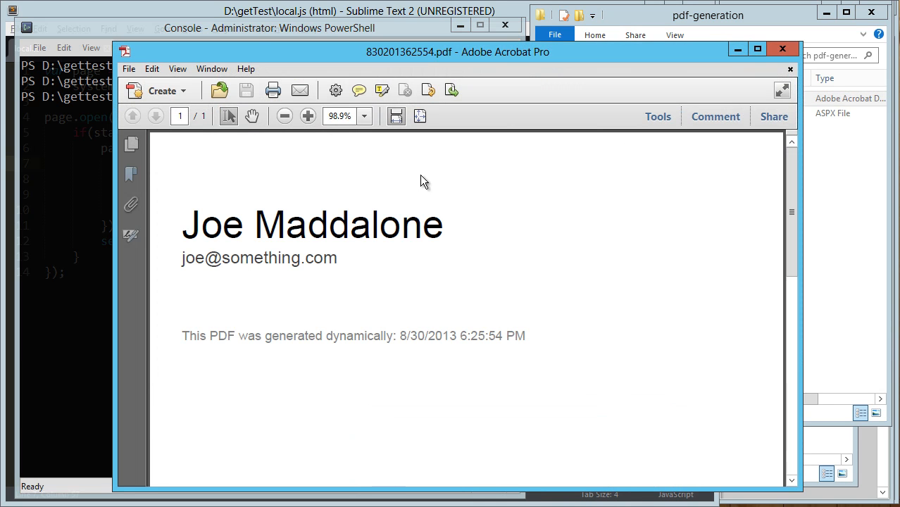
left_click(781, 48)
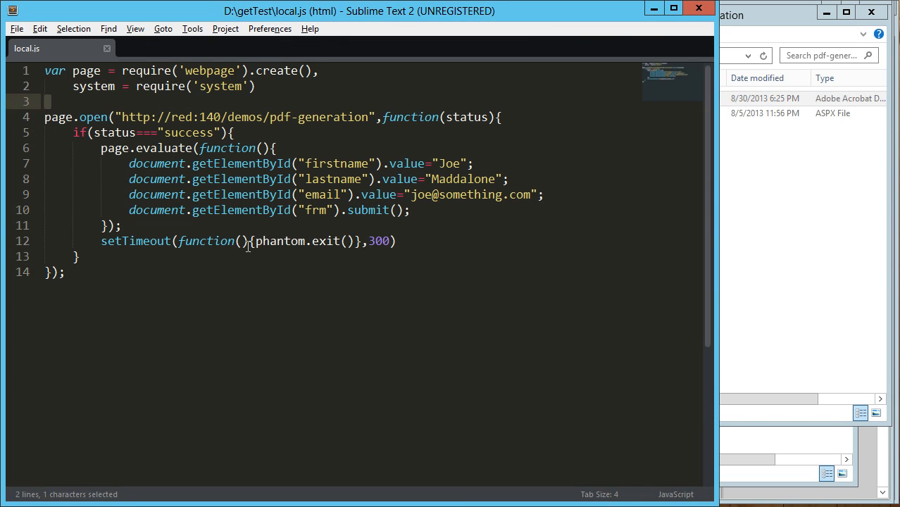
Look over the setTimeout exit code in local.js before returning to Chrome
double_click(279, 240)
type("joemaddalone")
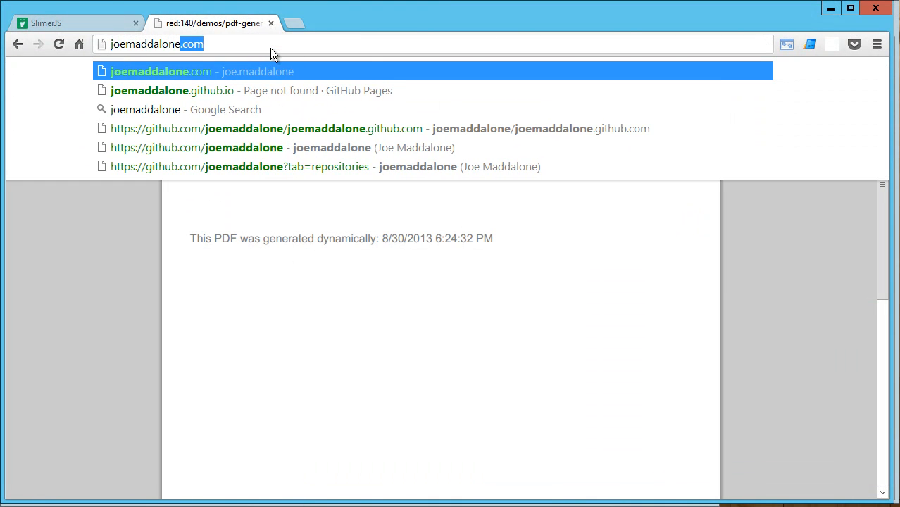
Inspect the .wk and .g rules in the prefix page source, then view the rendered test page
type("/prefix.html")
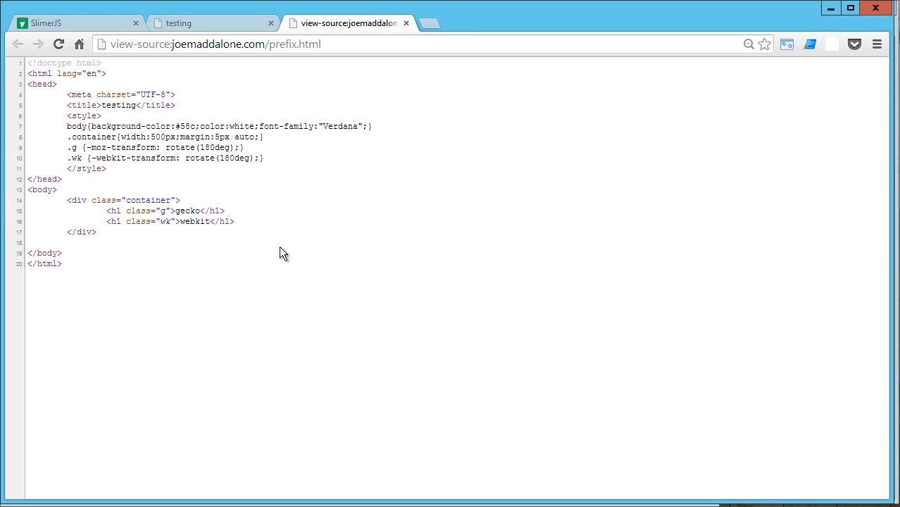
mouse_move(249, 232)
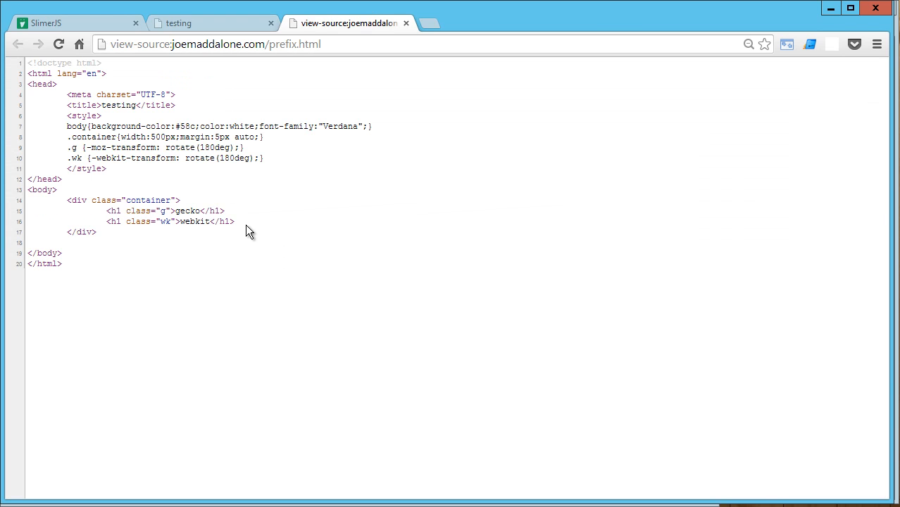
double_click(164, 221)
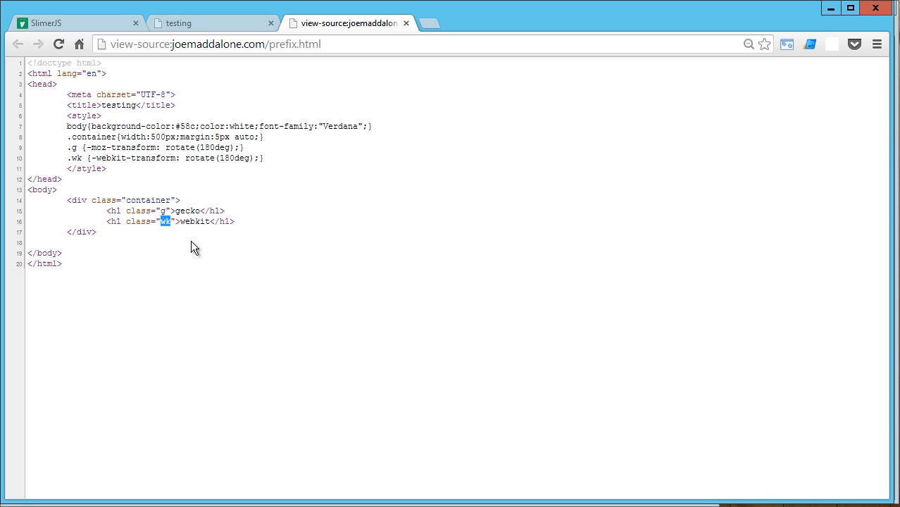
mouse_move(76, 144)
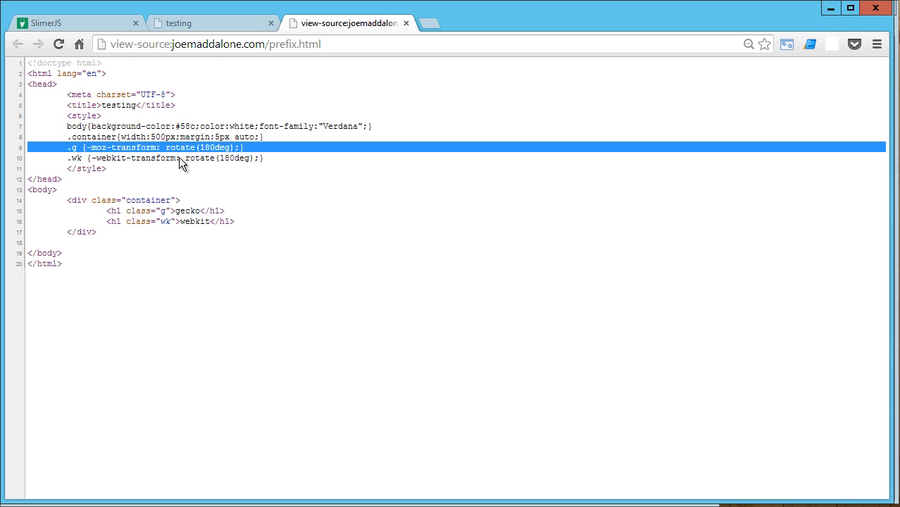
mouse_move(74, 161)
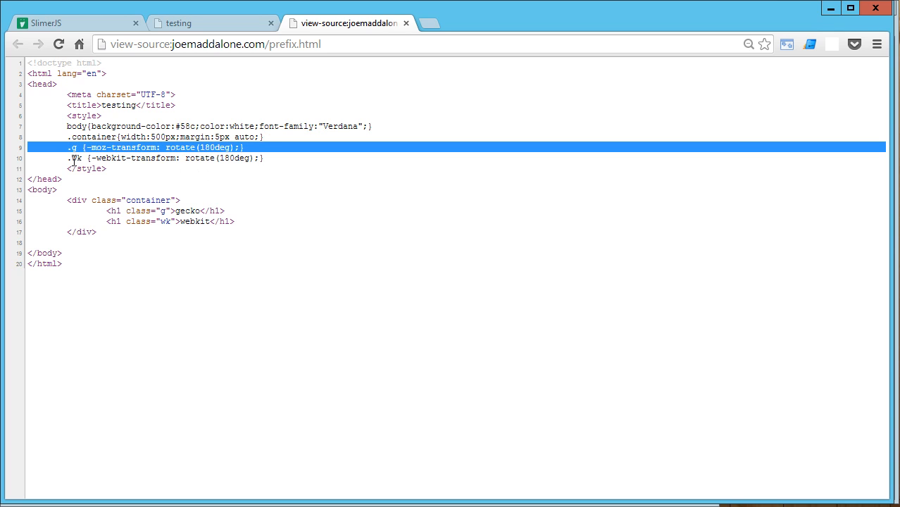
left_click(162, 158)
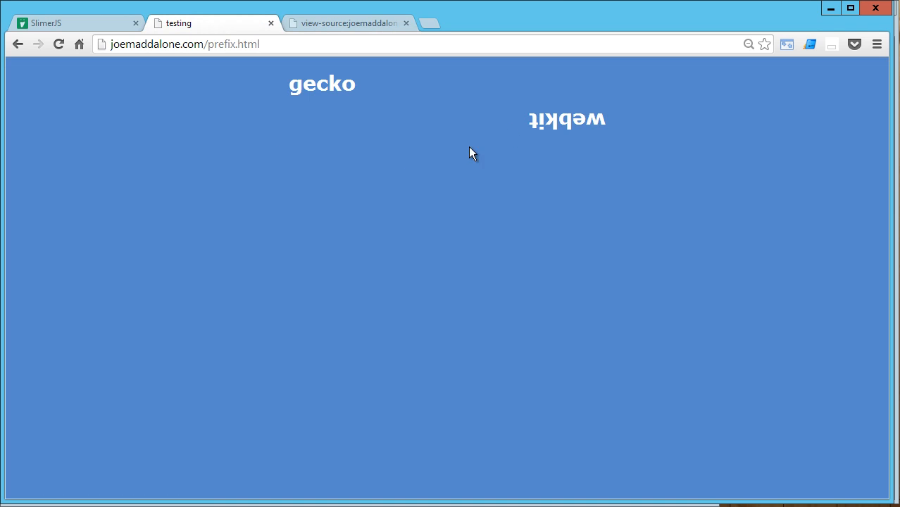
double_click(566, 118)
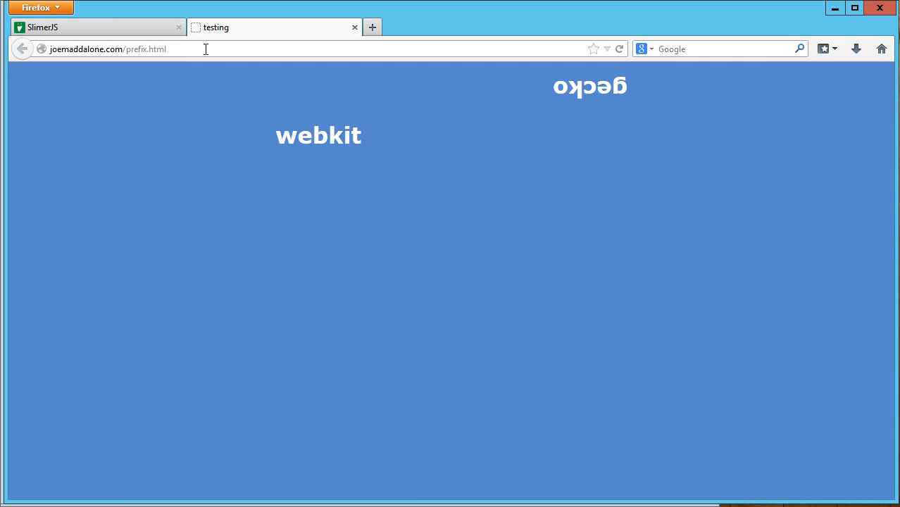
mouse_move(504, 136)
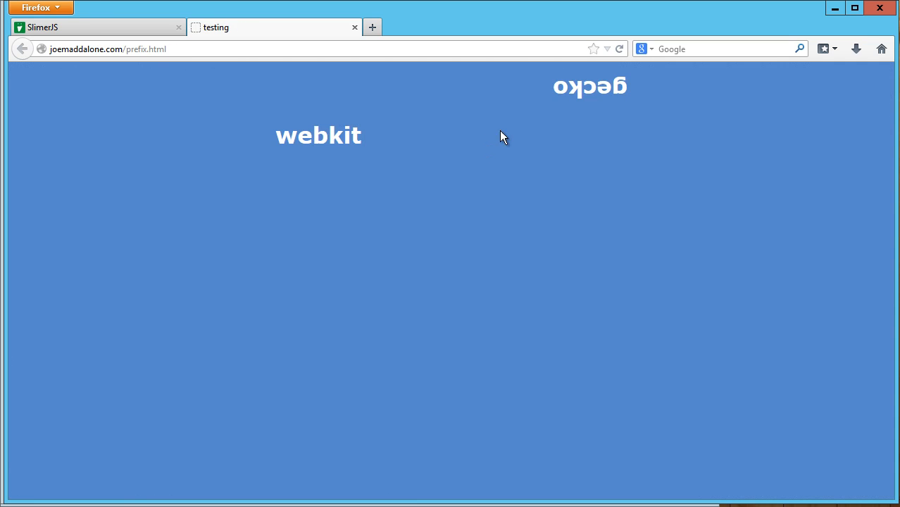
mouse_move(540, 148)
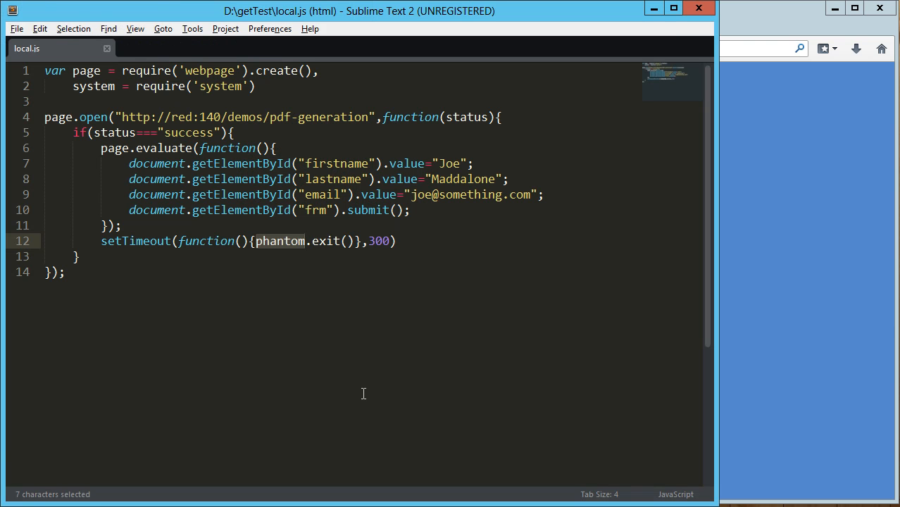
Open prefix.js from the getTest folder in Sublime Text and review its page.render line
key("alt+tab")
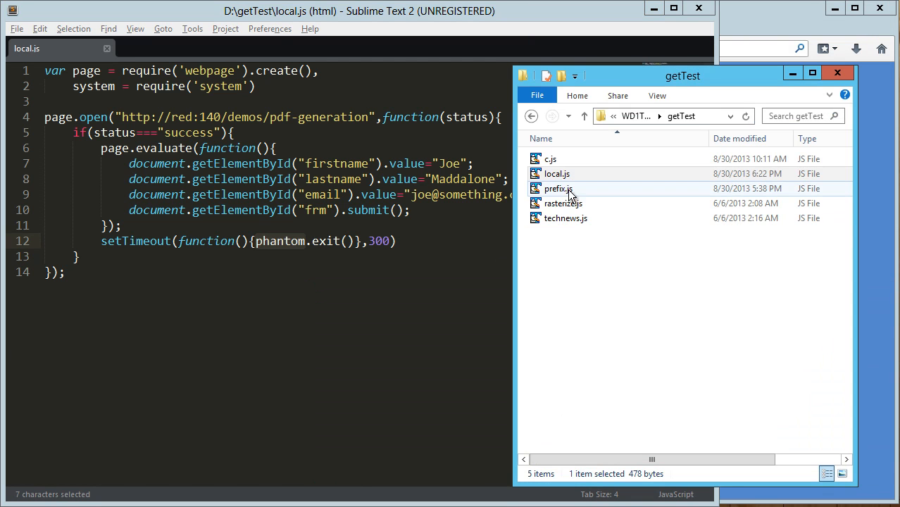
double_click(558, 189)
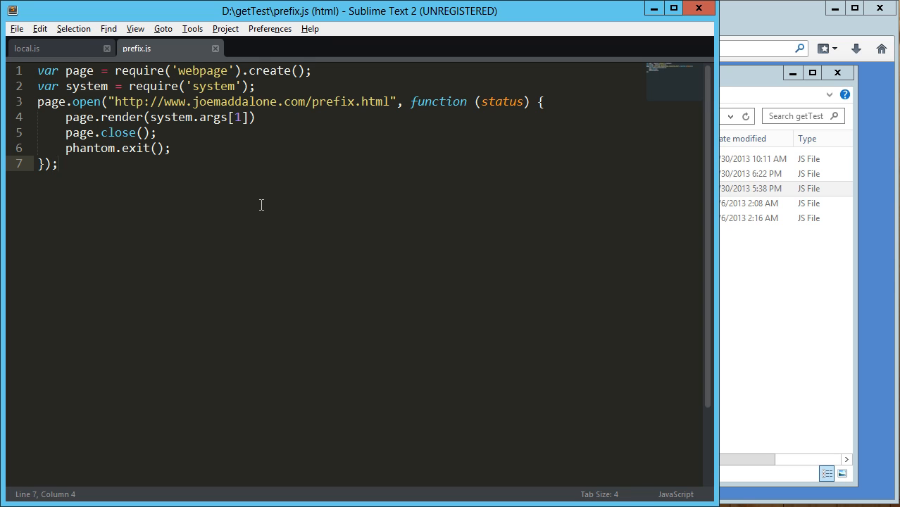
mouse_move(206, 145)
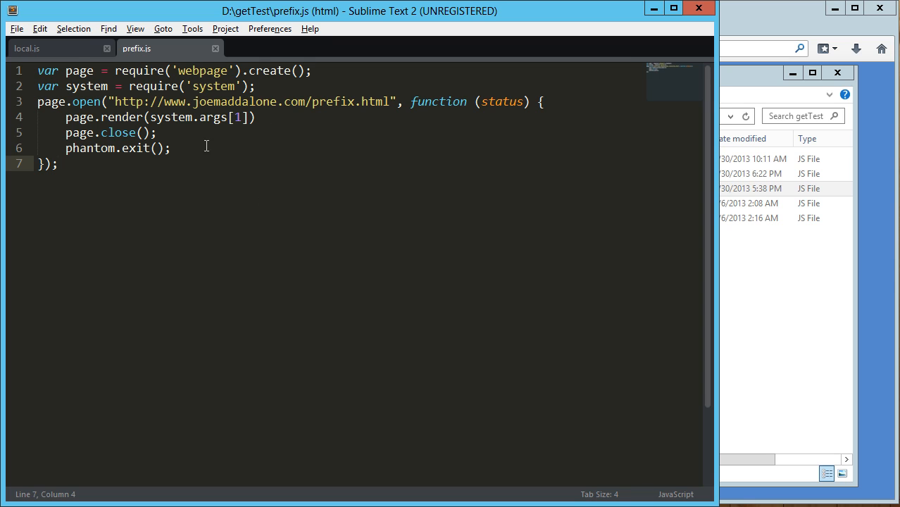
mouse_move(217, 159)
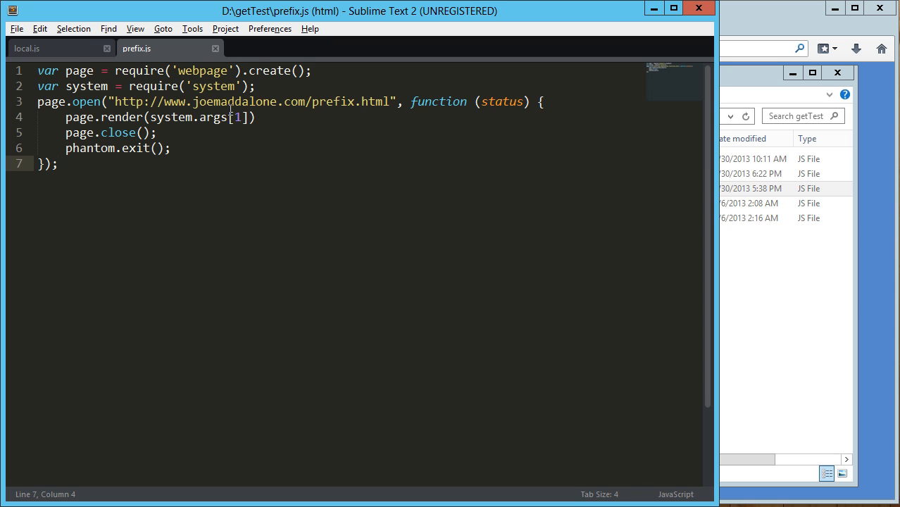
left_click(259, 86)
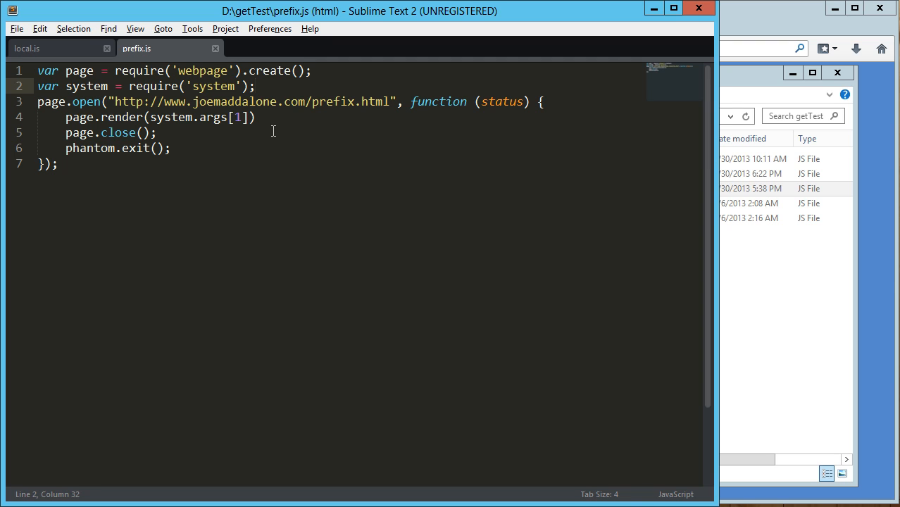
double_click(91, 148)
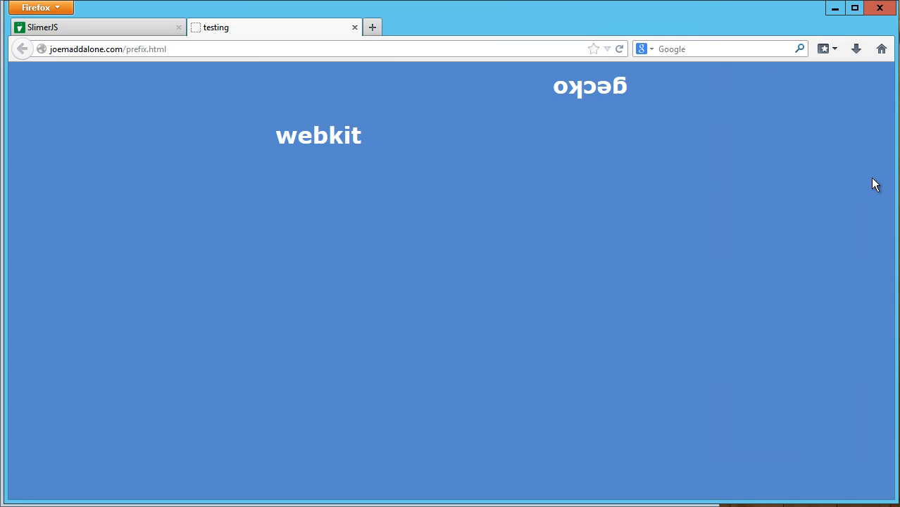
mouse_move(431, 216)
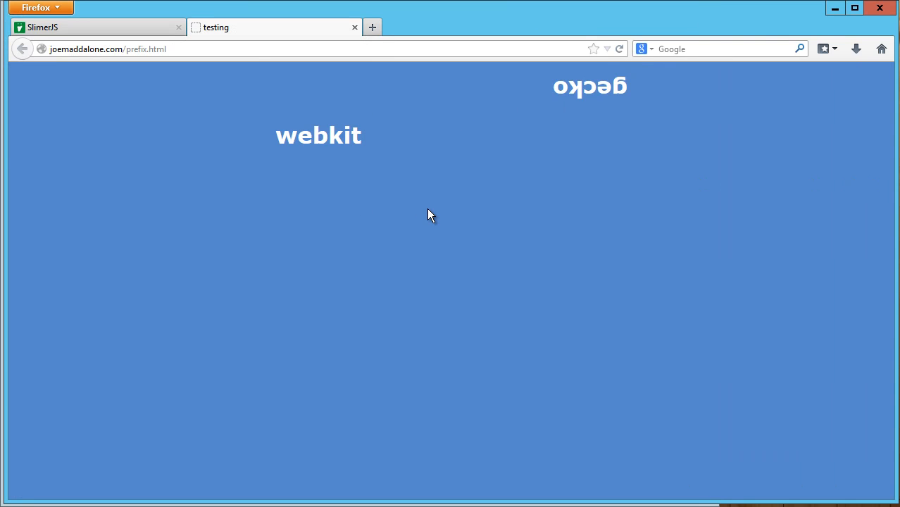
mouse_move(618, 258)
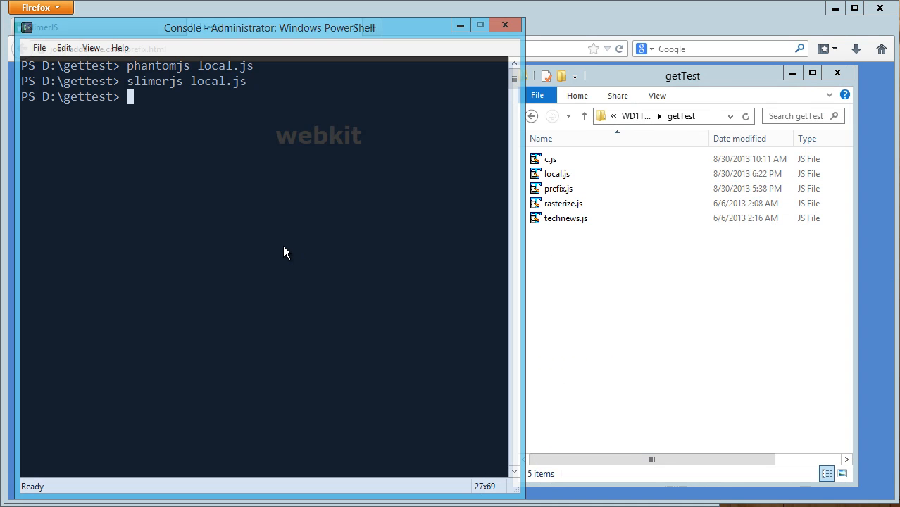
Run slimerjs prefix.js "slimerScreen.png" in PowerShell, correcting the slimejs typo, to save the screenshot
type("slimejs")
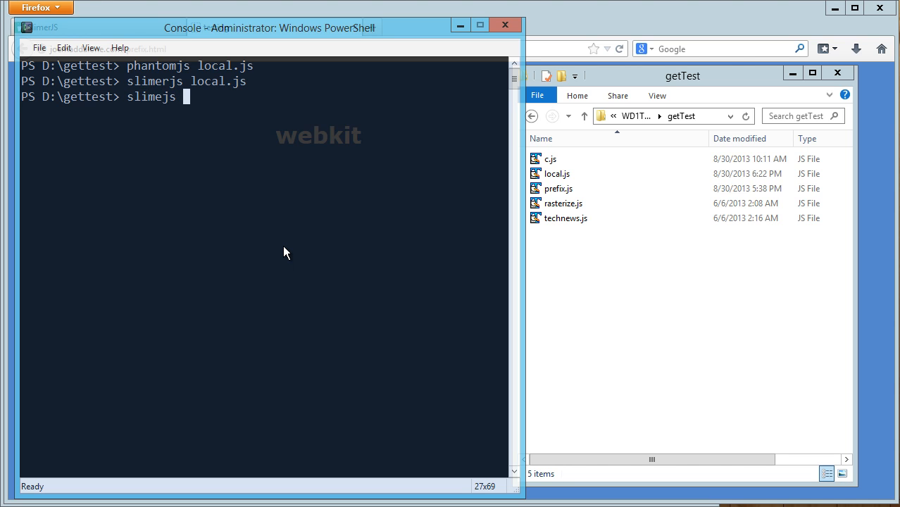
type("prefix.js \"")
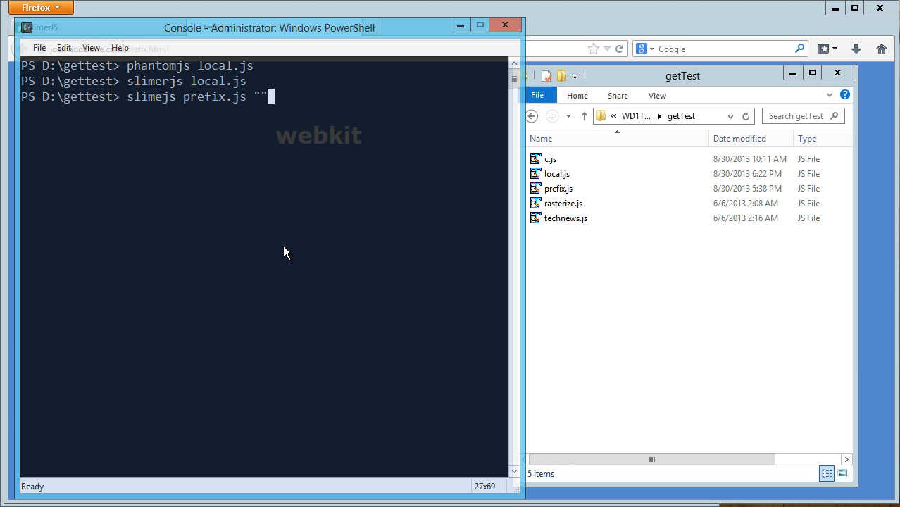
type("slimer")
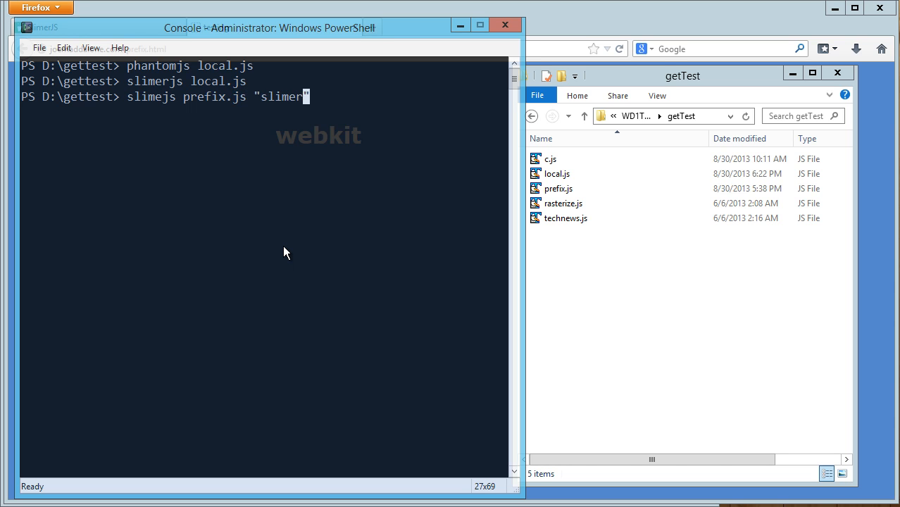
type("Screen.")
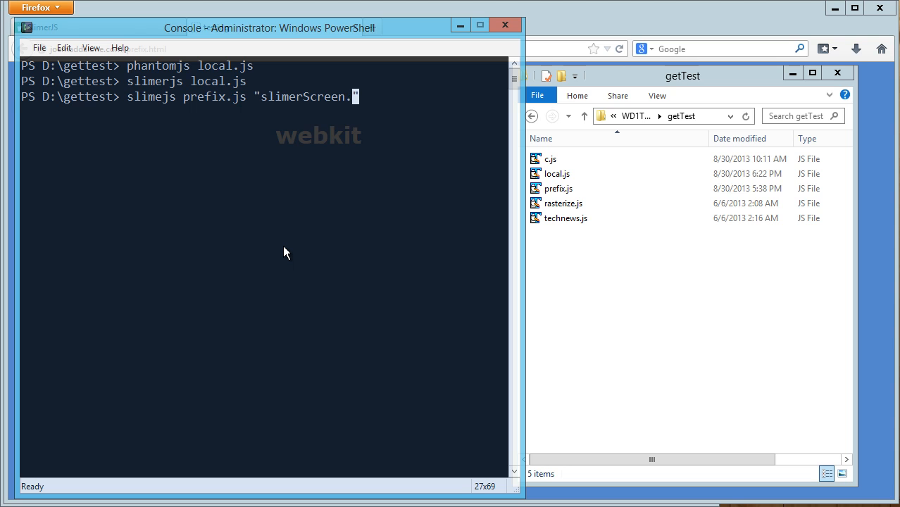
type("png\"")
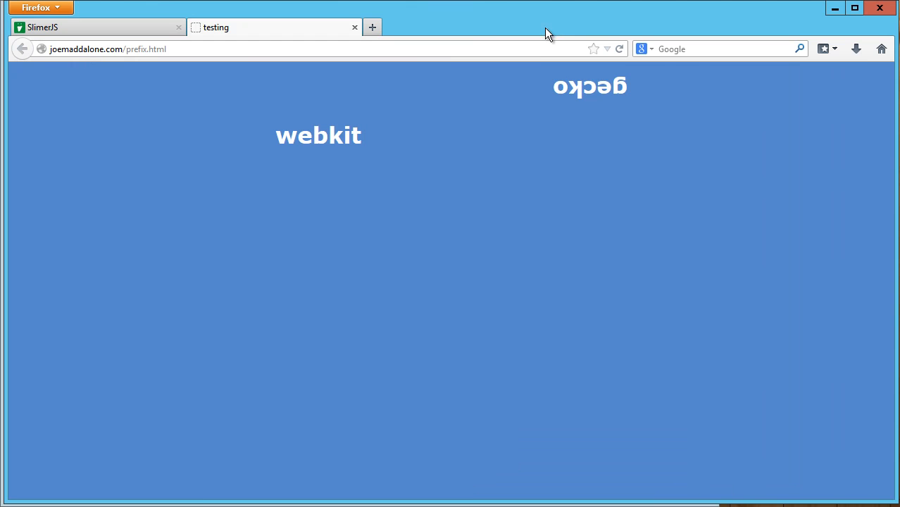
mouse_move(555, 123)
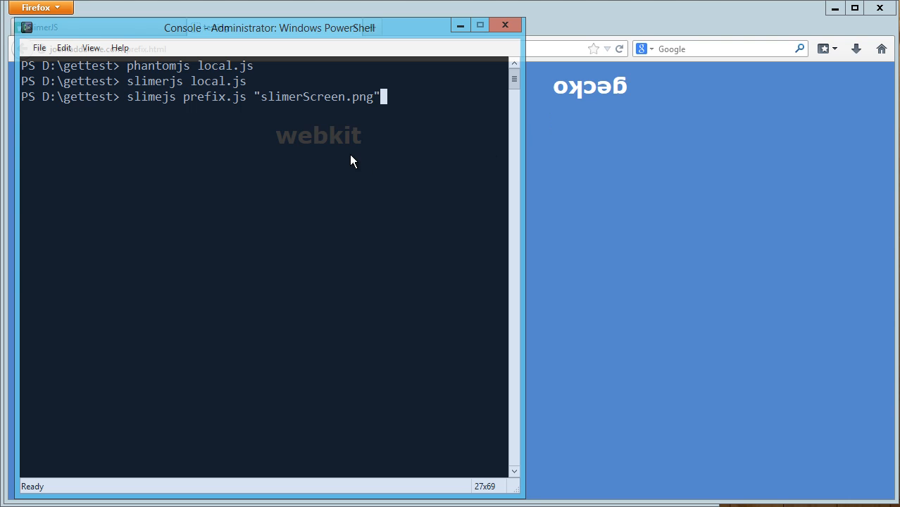
key("Return")
type("slimerjs prefix.js \"slimerScreen.png\"")
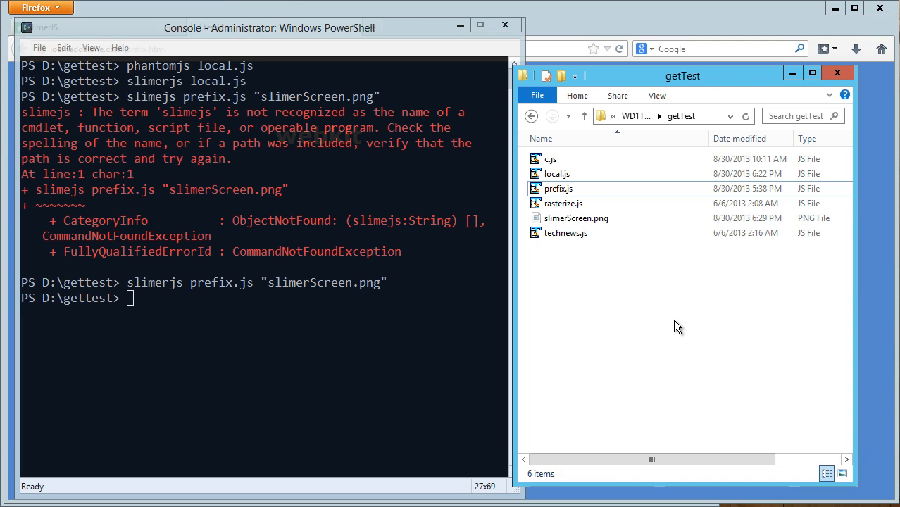
right_click(574, 217)
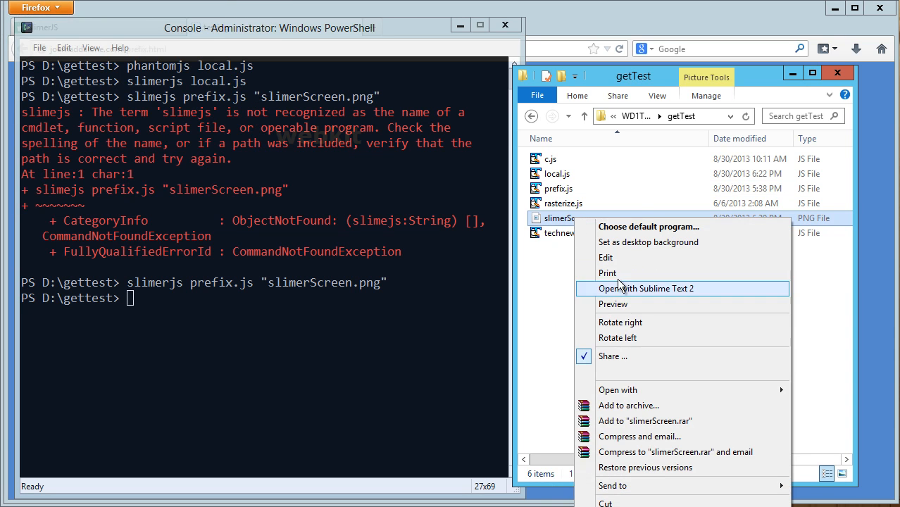
left_click(613, 304)
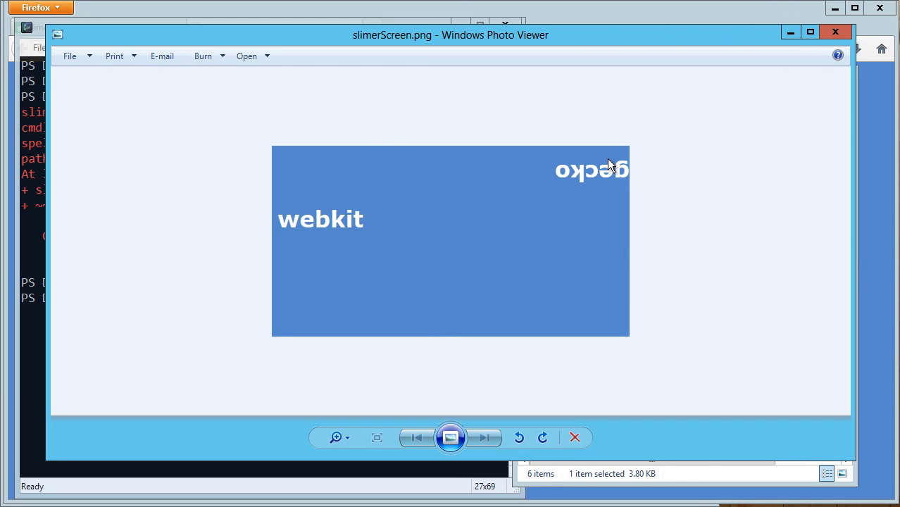
mouse_move(566, 203)
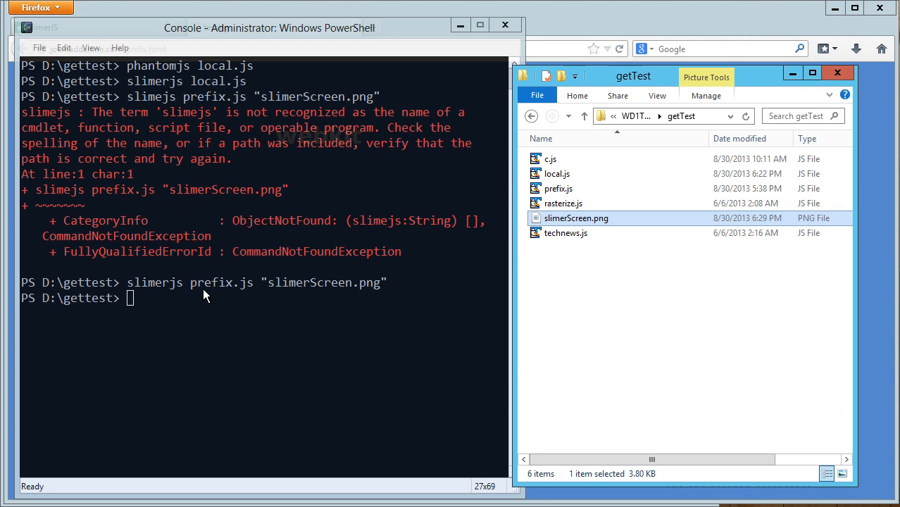
type("erjs prefix.js \"slimerScreen.png\"")
type("phantomjs prefix.js \"phantomScreen.png\"")
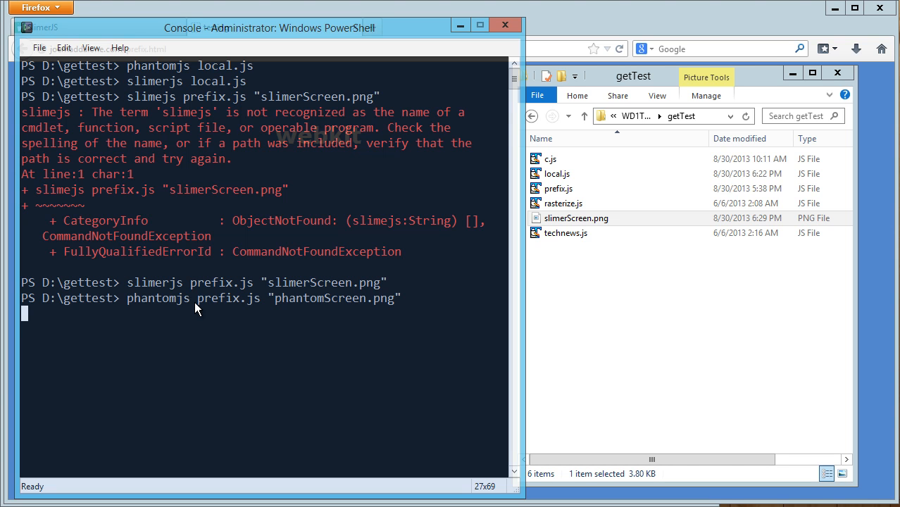
Run phantomjs prefix.js to create phantomScreen.png, then bring up its options in Explorer
key("Return")
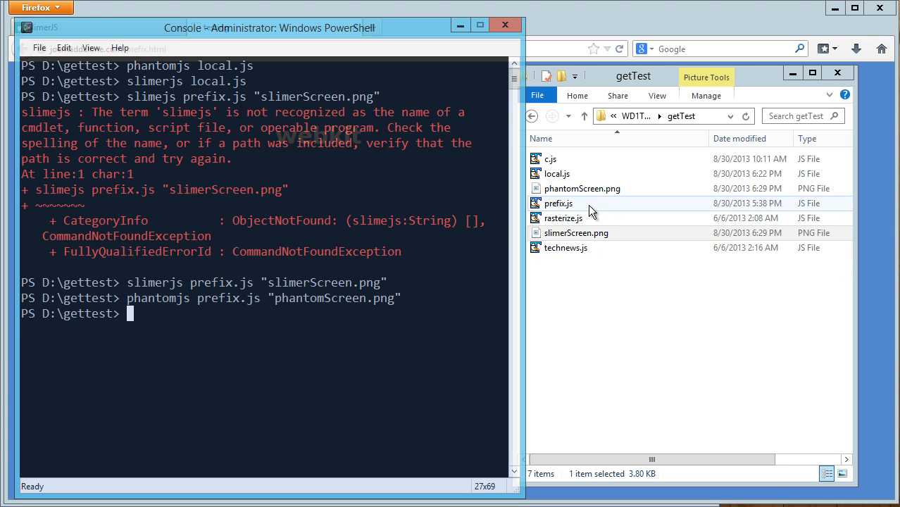
right_click(582, 189)
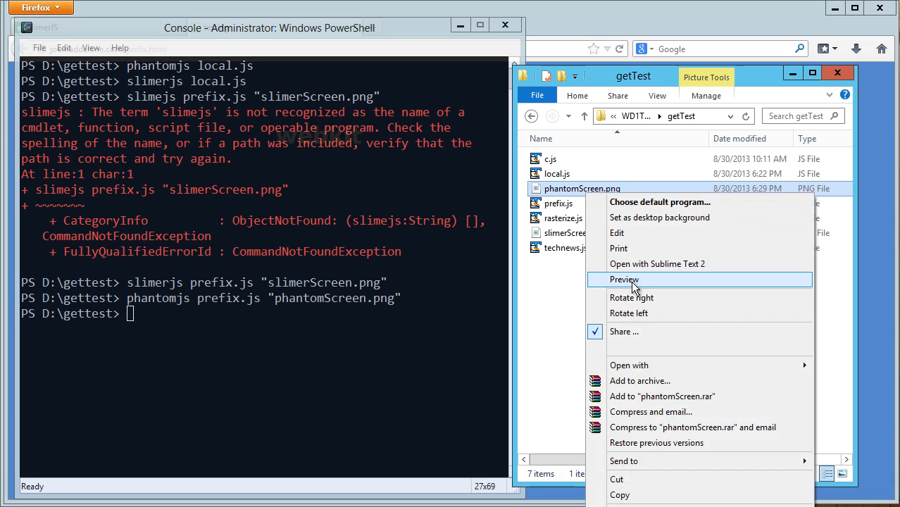
left_click(624, 279)
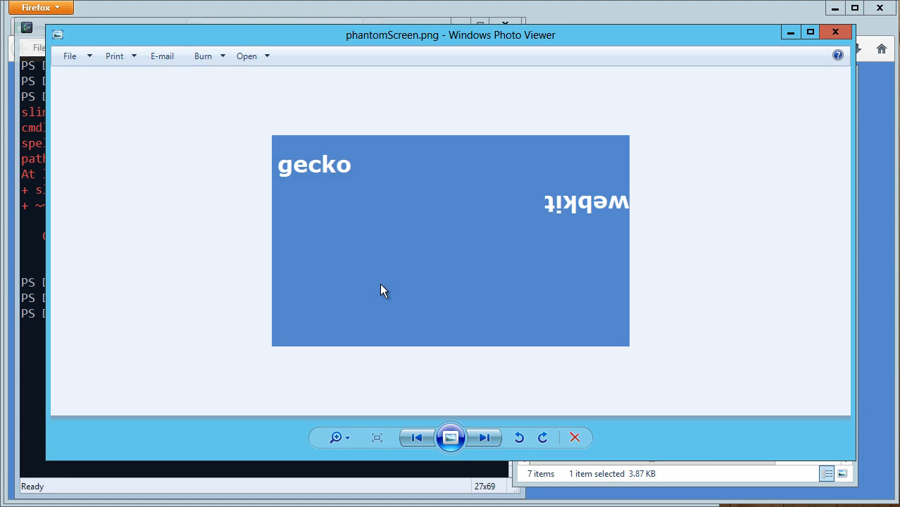
mouse_move(576, 205)
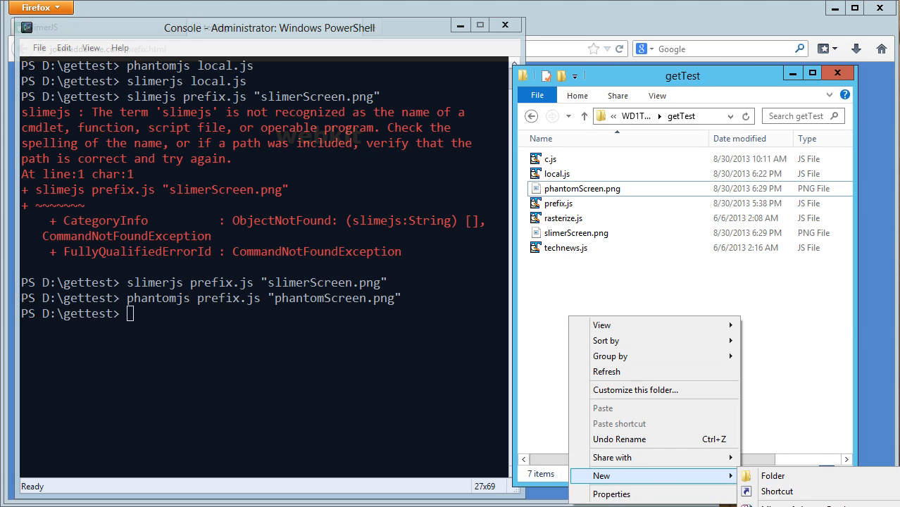
Create a new text document in getTest and rename it go.bat
left_click(800, 493)
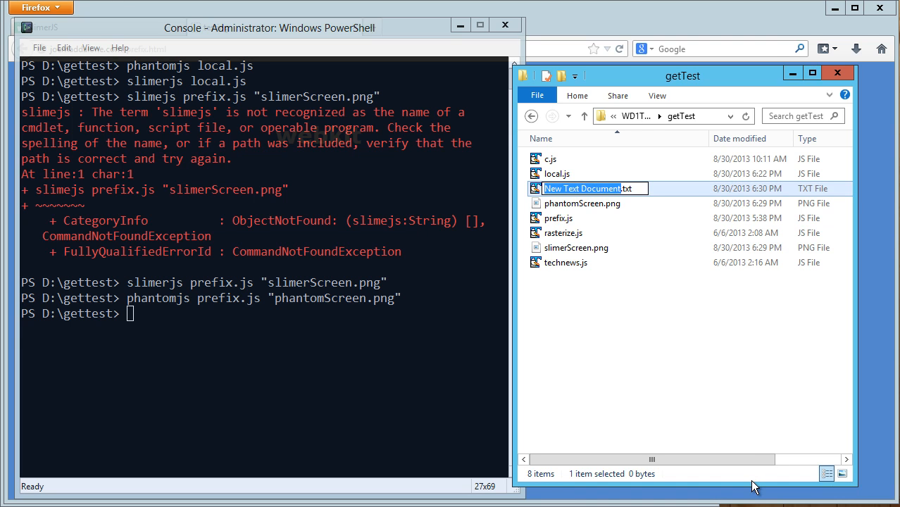
type("gob")
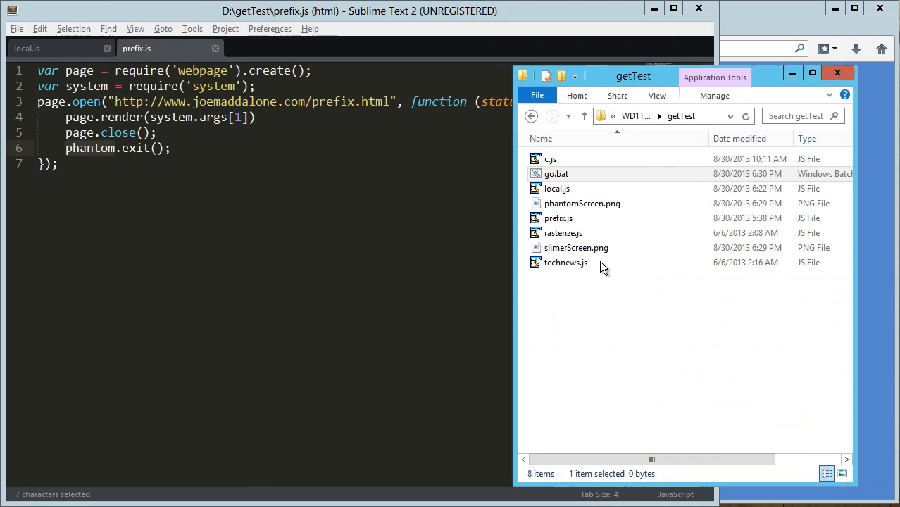
Write the phantomjs local.js "p2.png" line in go.bat and duplicate it for the SlimerJS command
double_click(555, 173)
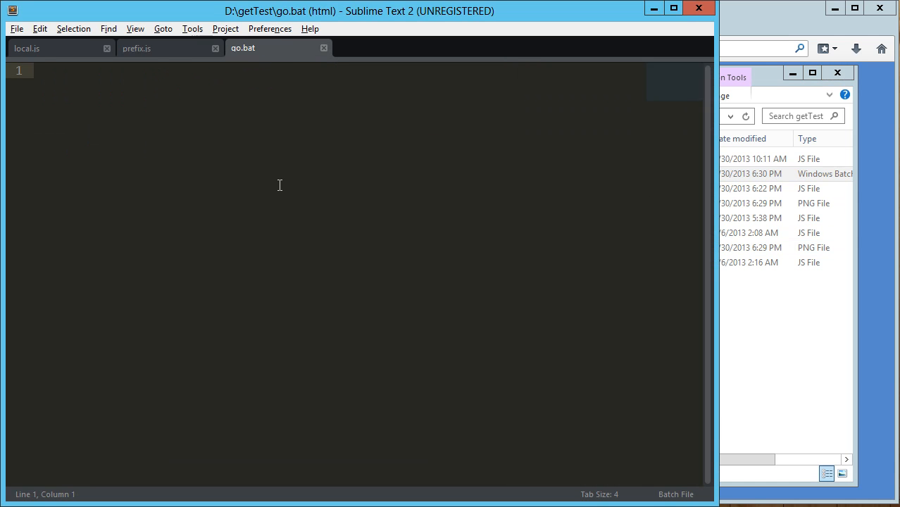
type("phnatomjs")
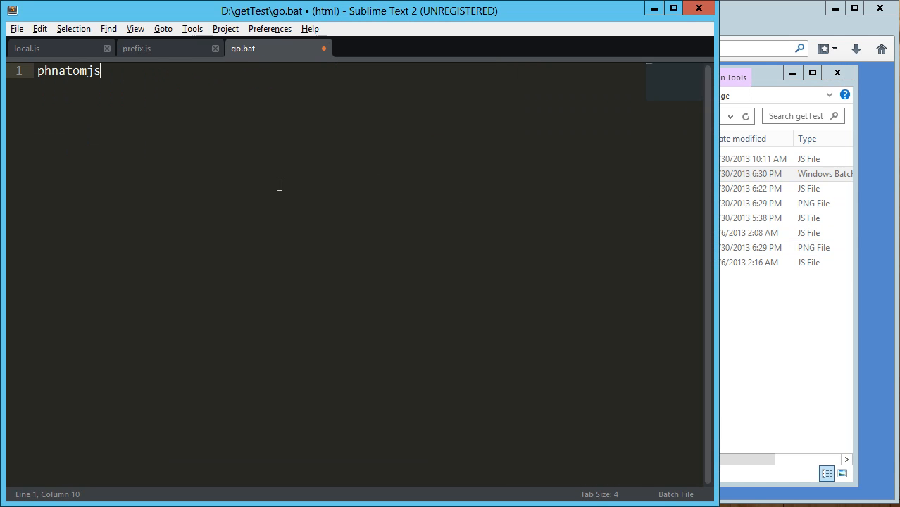
type("loca")
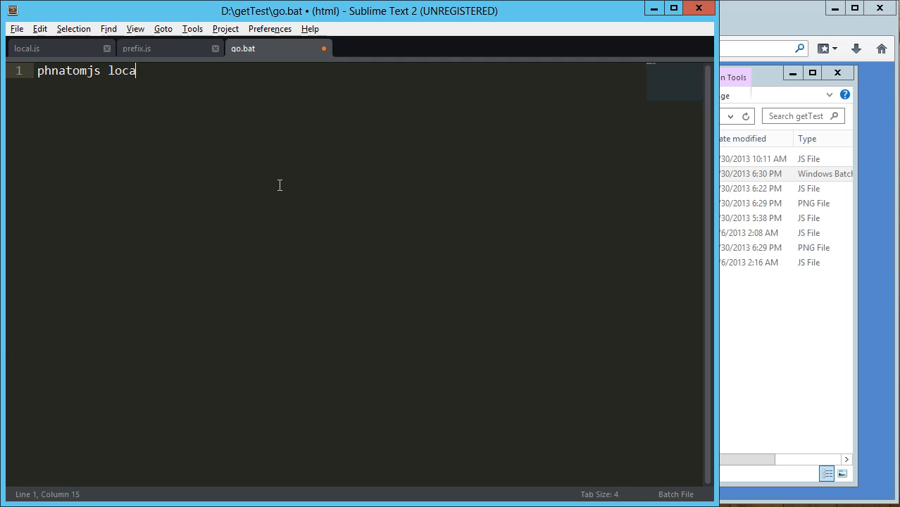
type("l.js \"\"")
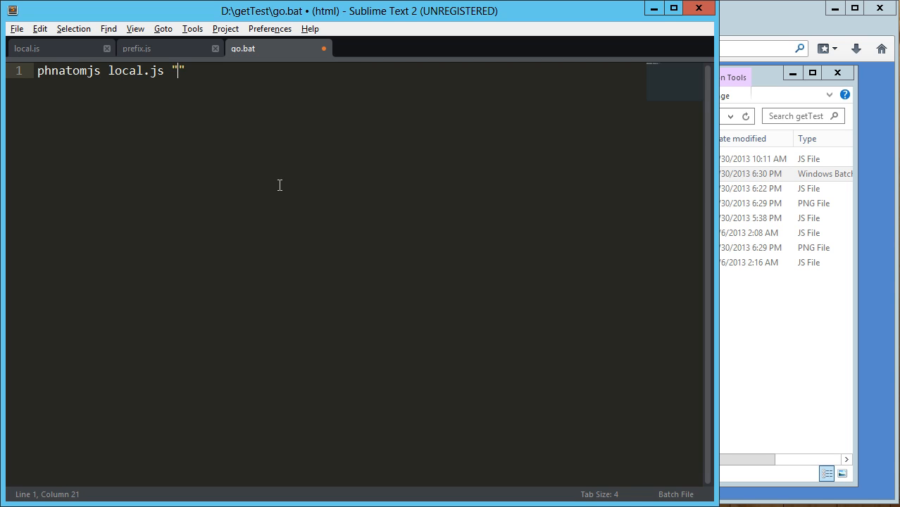
type("pahntom")
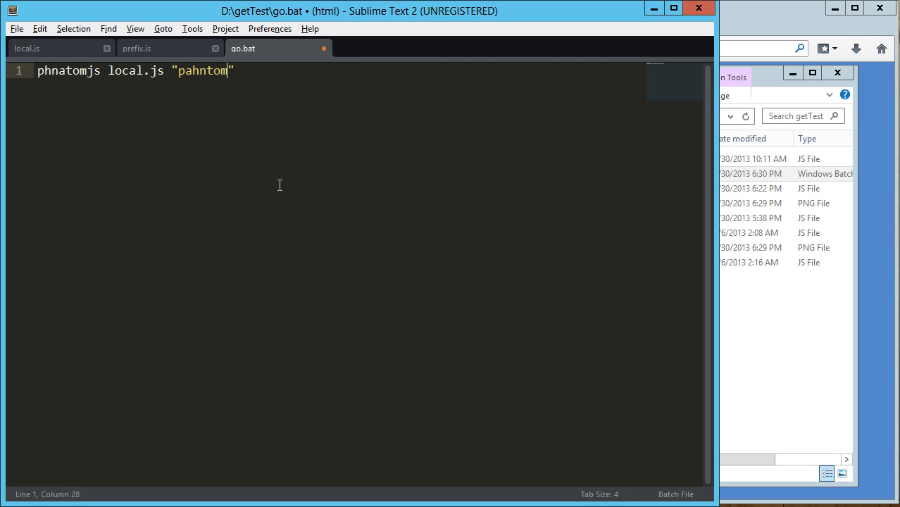
type("p2.png")
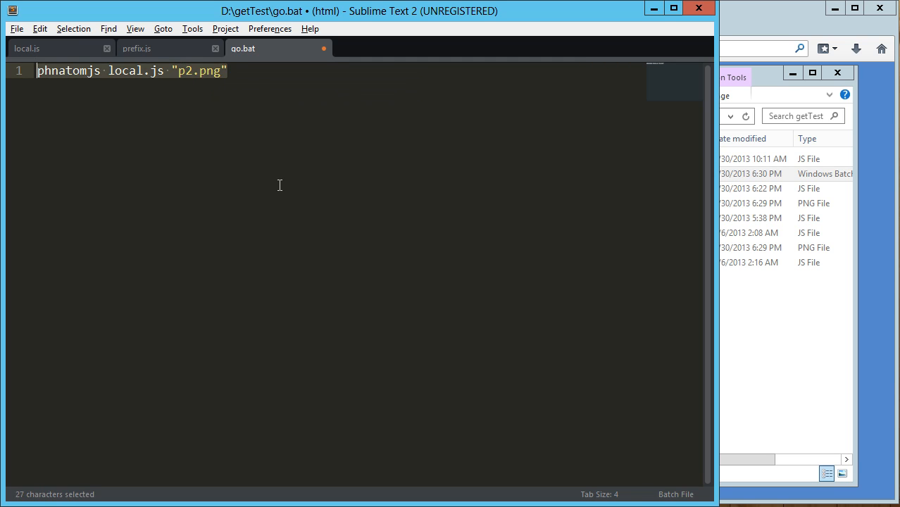
key("ctrl+shift+d")
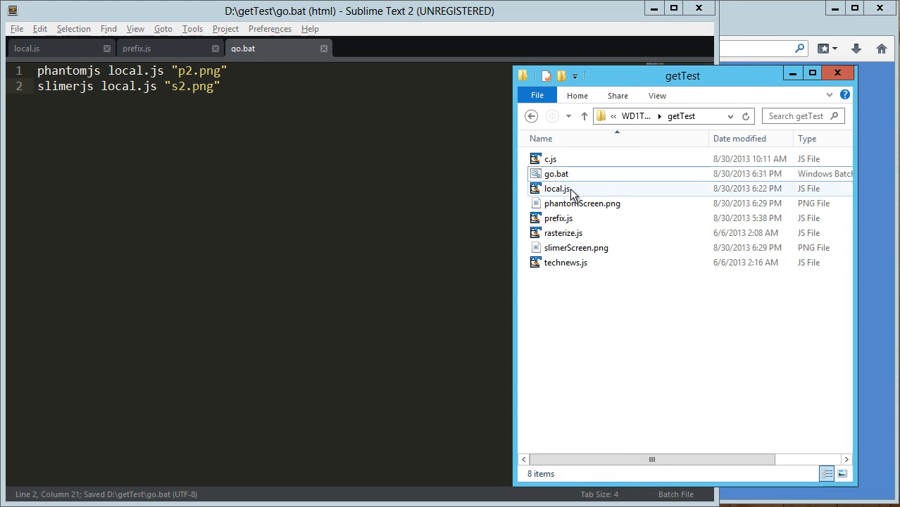
double_click(556, 174)
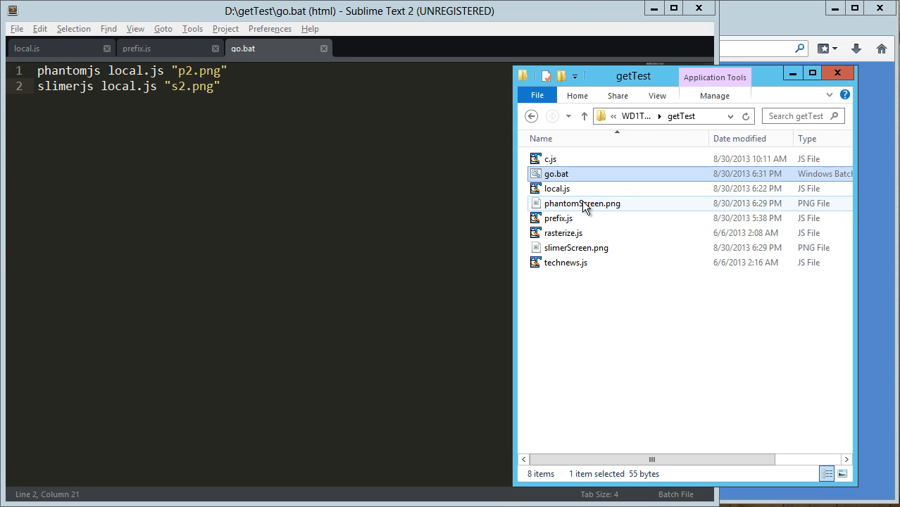
mouse_move(622, 295)
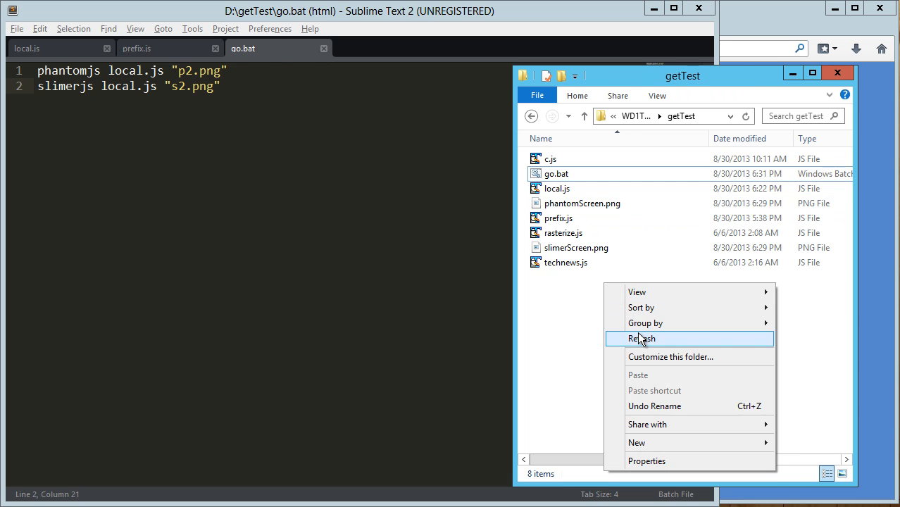
left_click(641, 338)
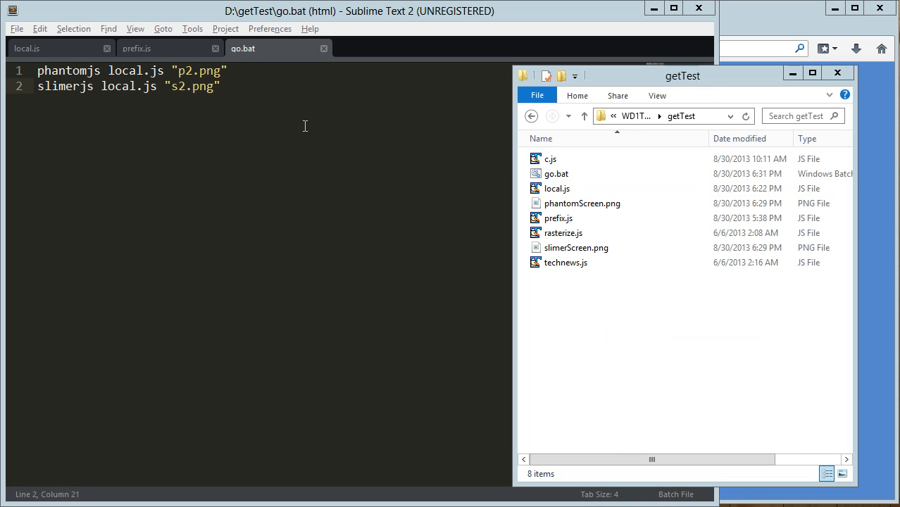
Replace local.js with prefix.js in go.bat and rerun it to produce p2.png and s2.png
double_click(119, 85)
type("prefix")
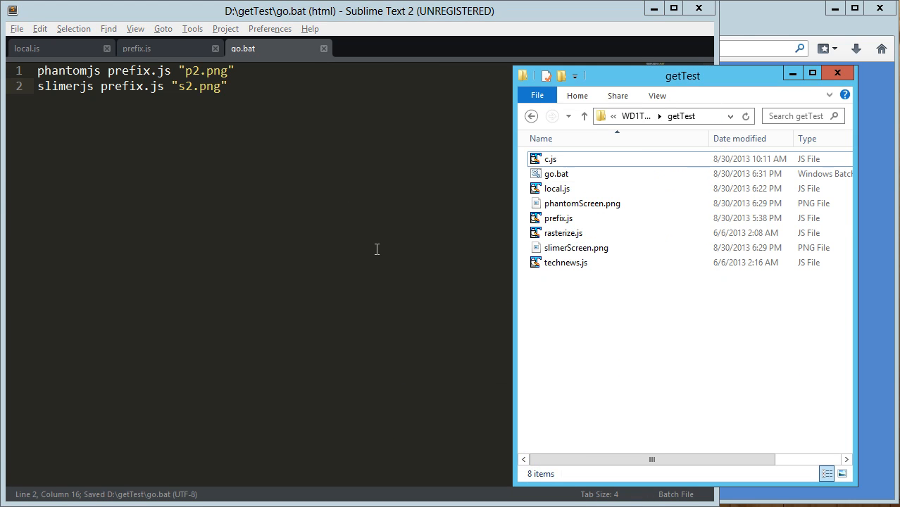
double_click(556, 173)
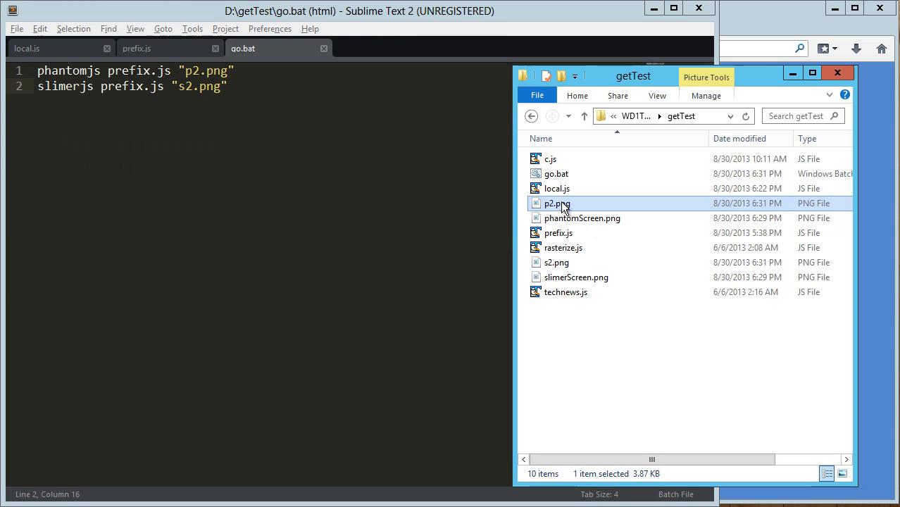
mouse_move(566, 292)
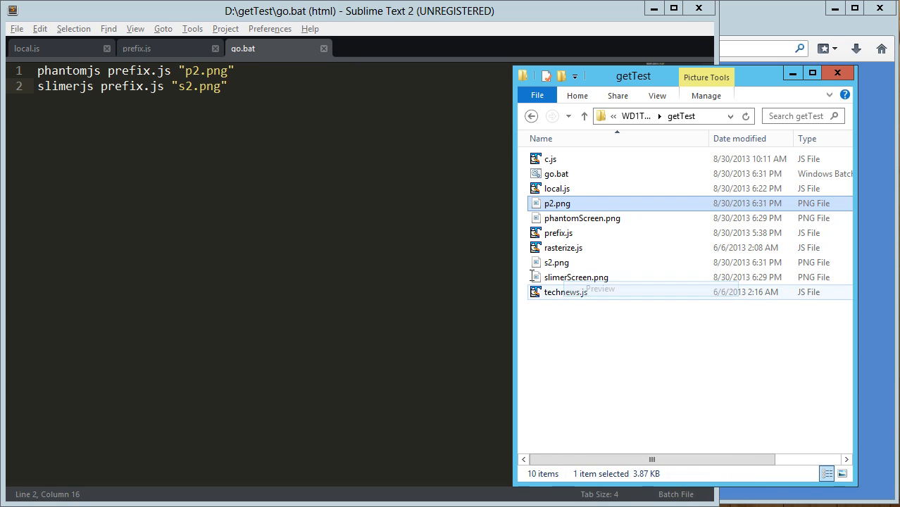
Check p2.png, then preview s2.png showing webkit upright and gecko flipped
double_click(558, 203)
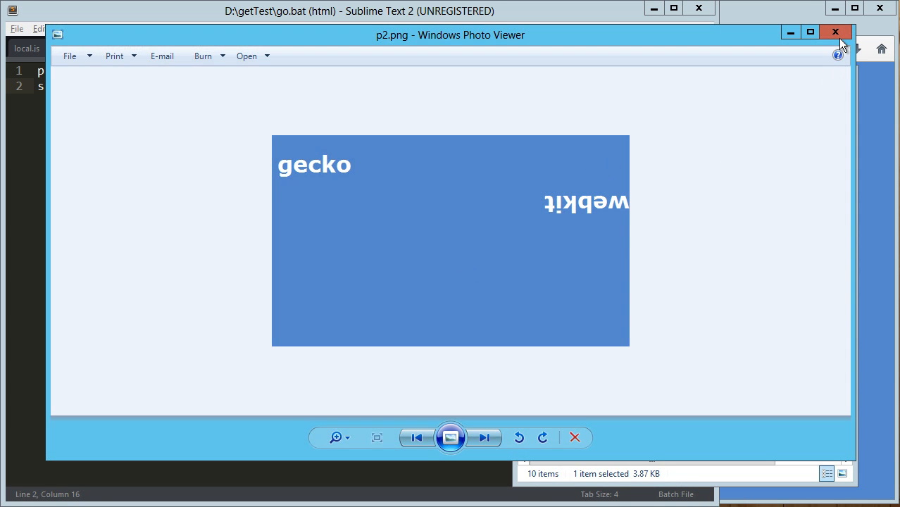
left_click(836, 31)
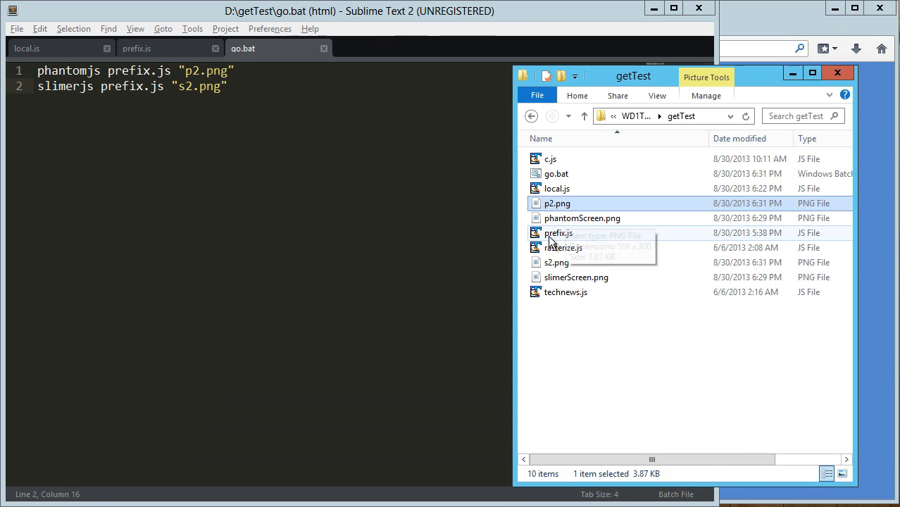
right_click(557, 262)
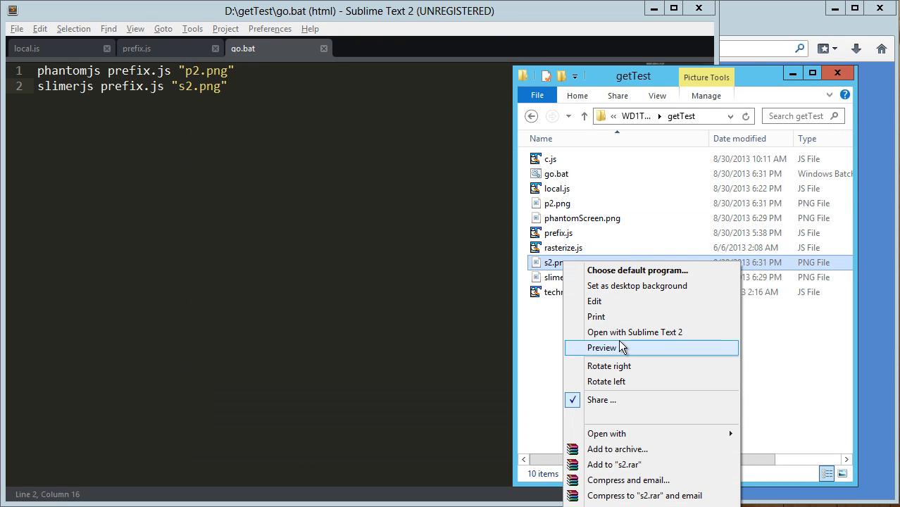
left_click(601, 346)
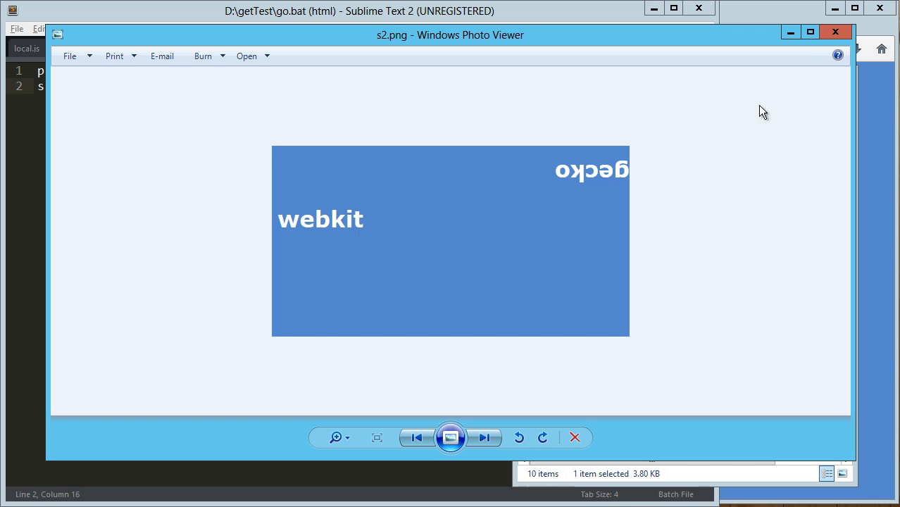